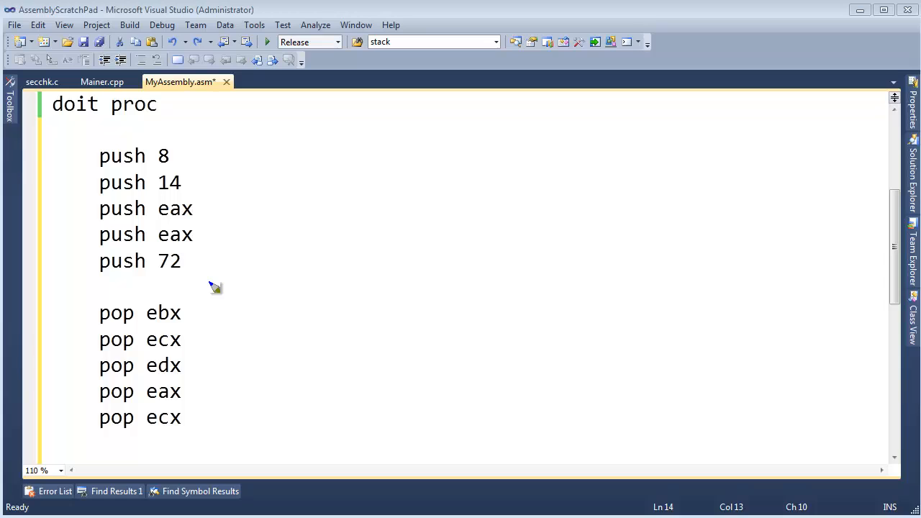
mouse_move(119, 243)
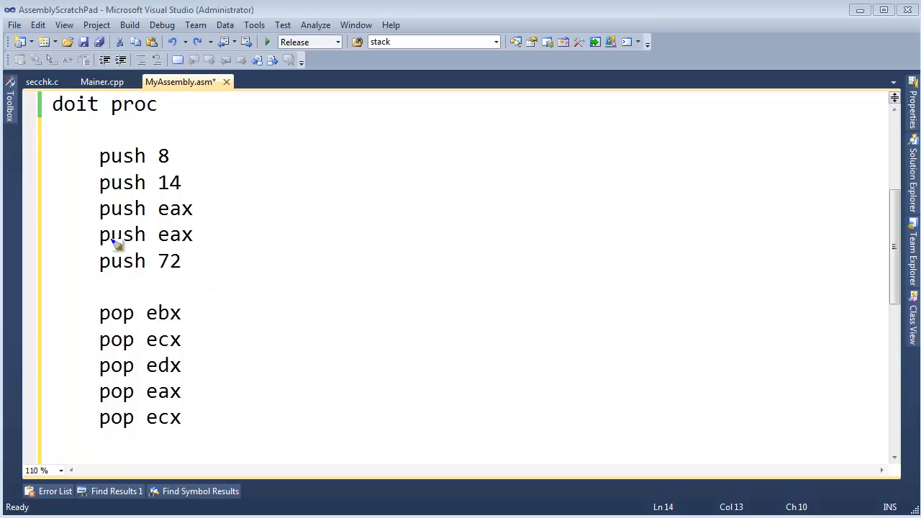
mouse_move(57, 418)
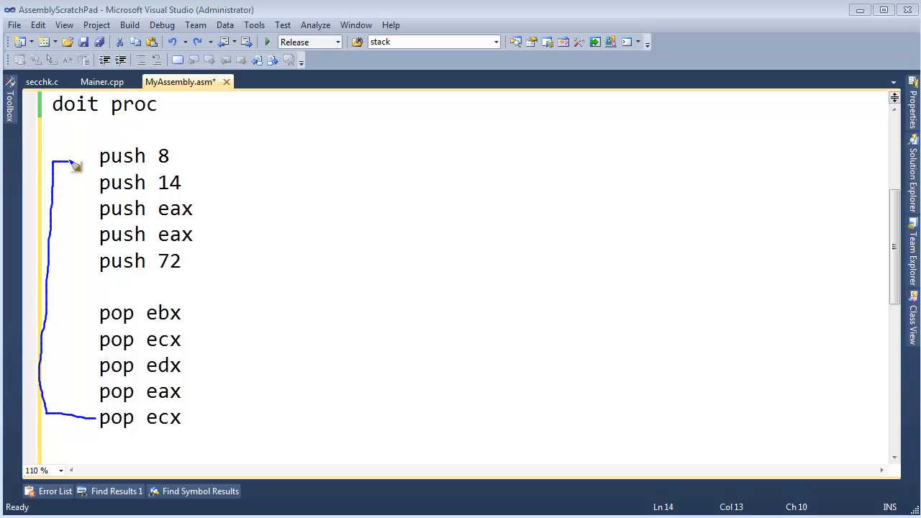
mouse_move(151, 430)
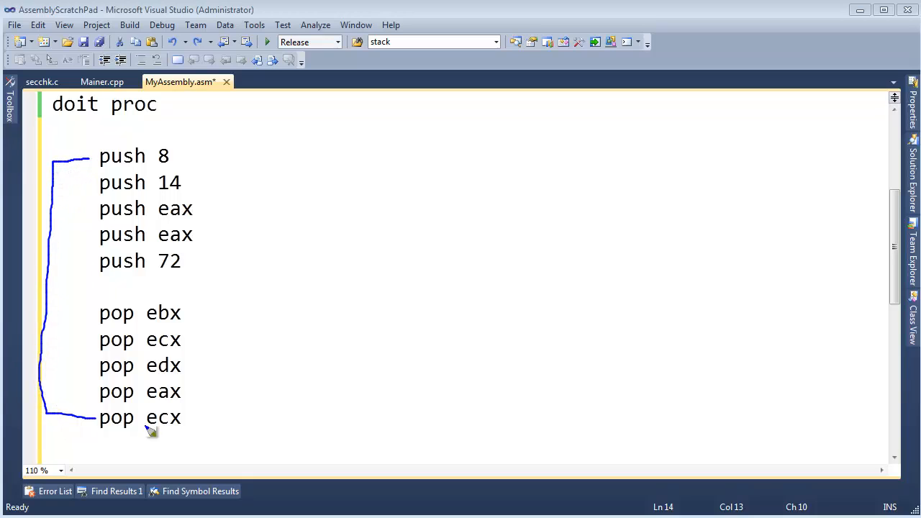
mouse_move(85, 397)
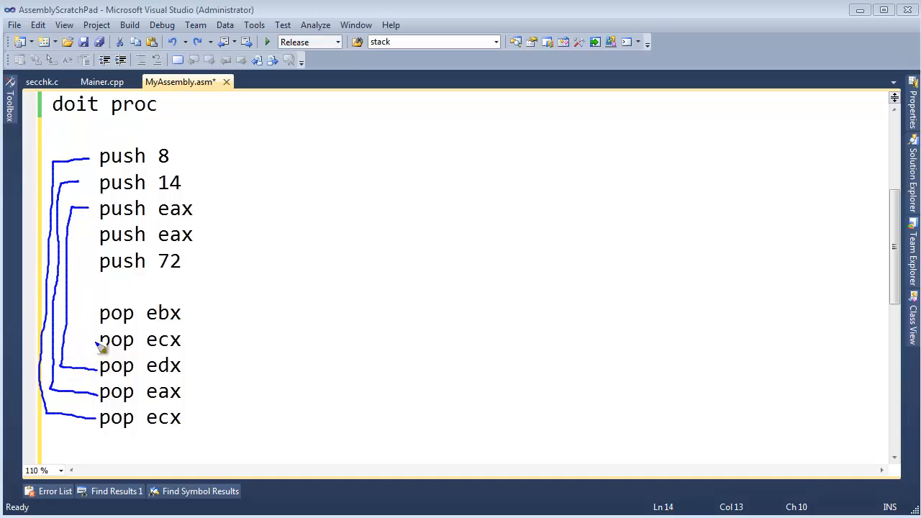
mouse_move(100, 237)
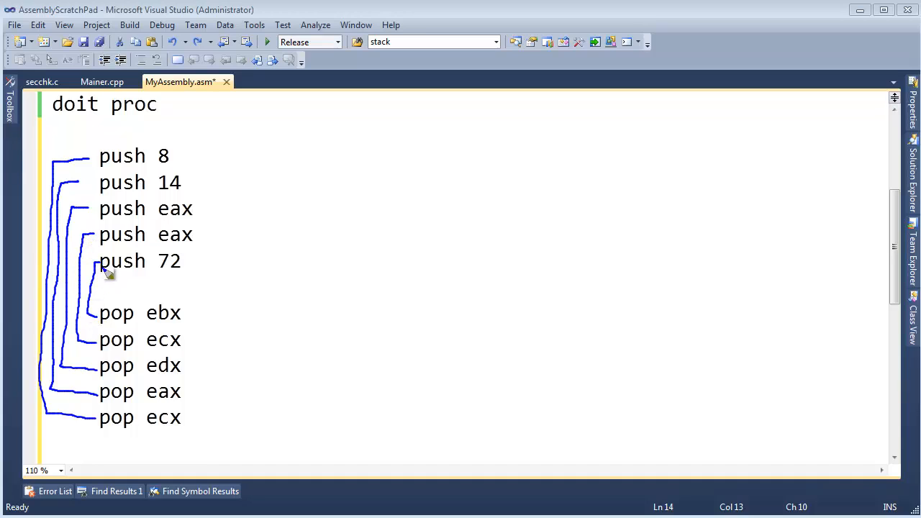
mouse_move(195, 261)
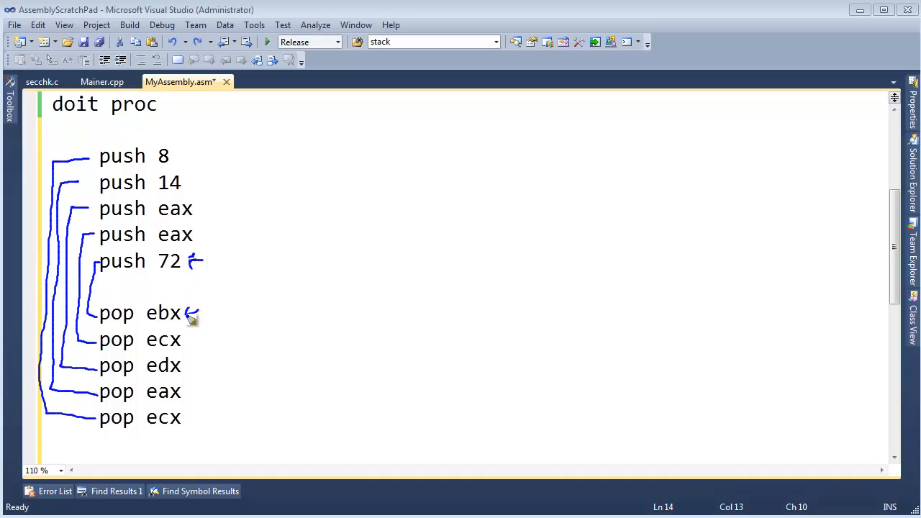
mouse_move(205, 235)
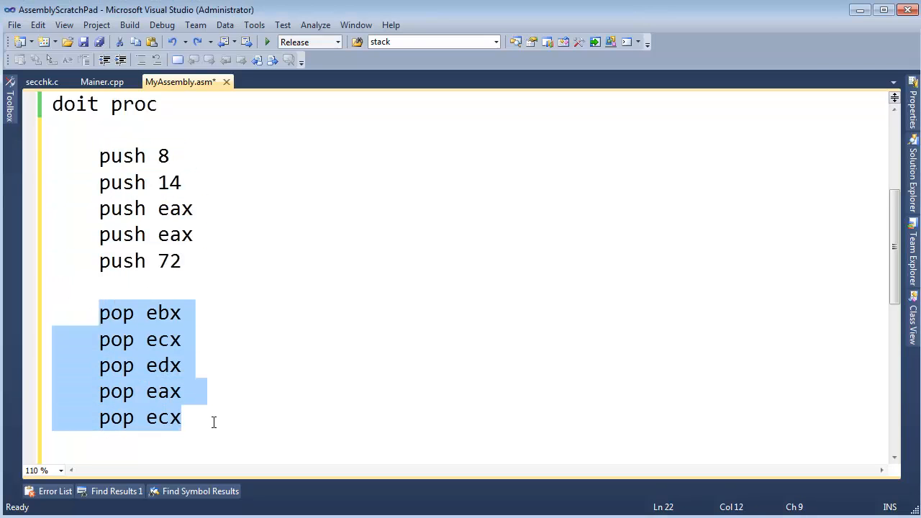
Step: Add a line after push 72, then start debugging so execution breaks at doit
left_click(184, 262)
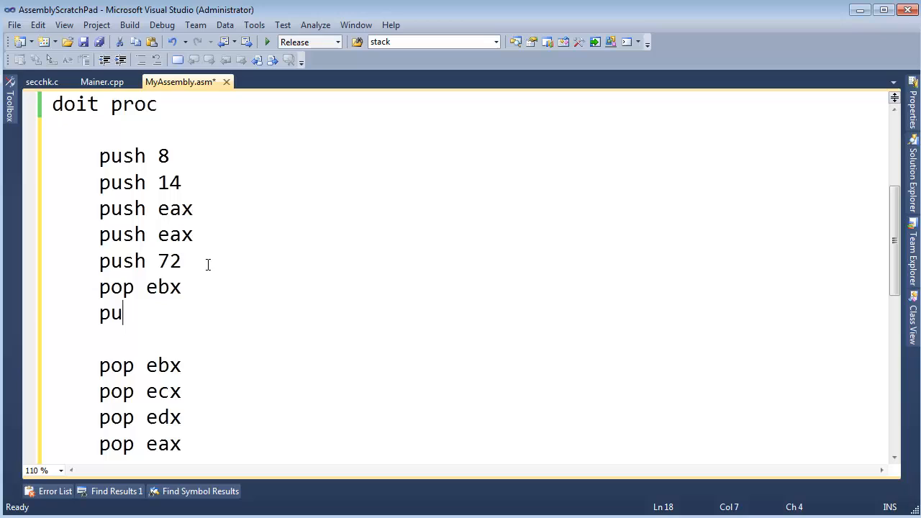
type("sh")
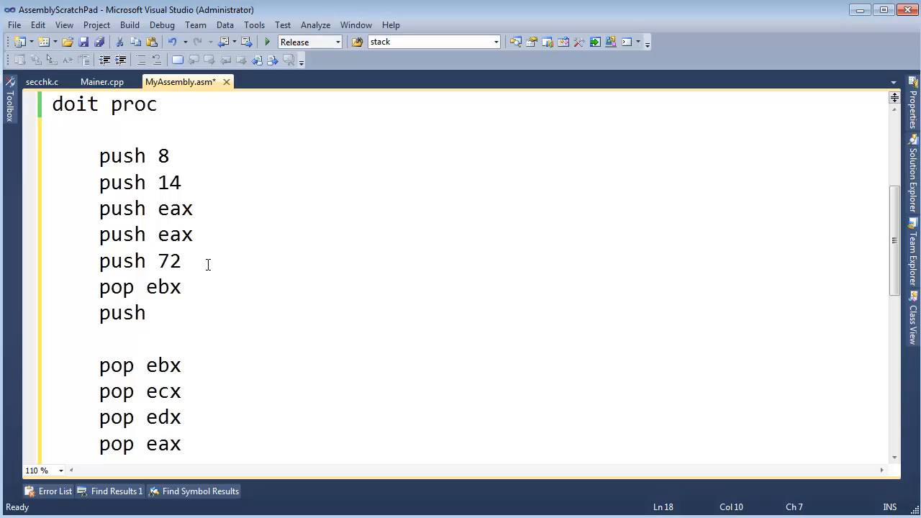
type("213242")
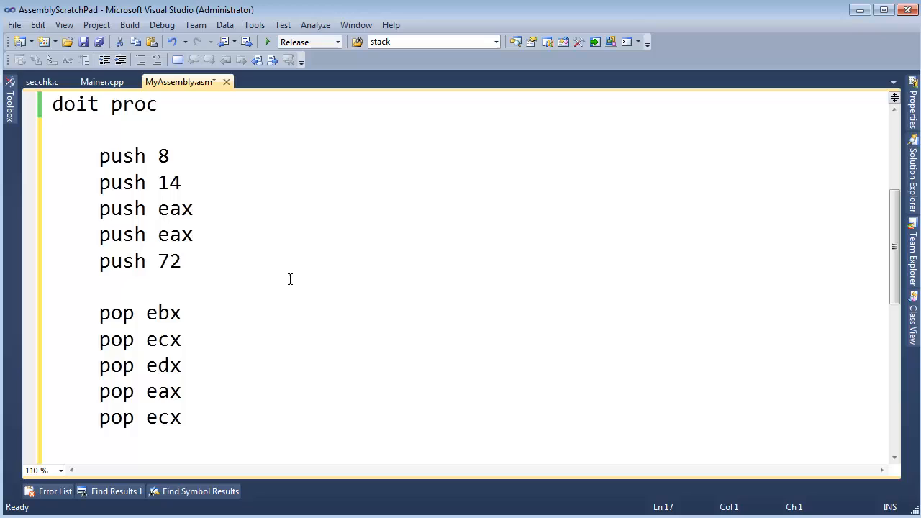
left_click(52, 286)
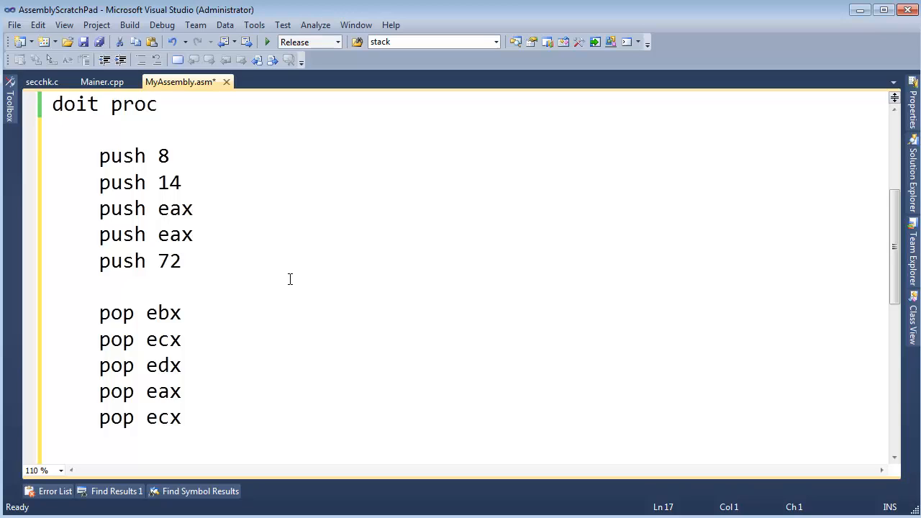
left_click(100, 156)
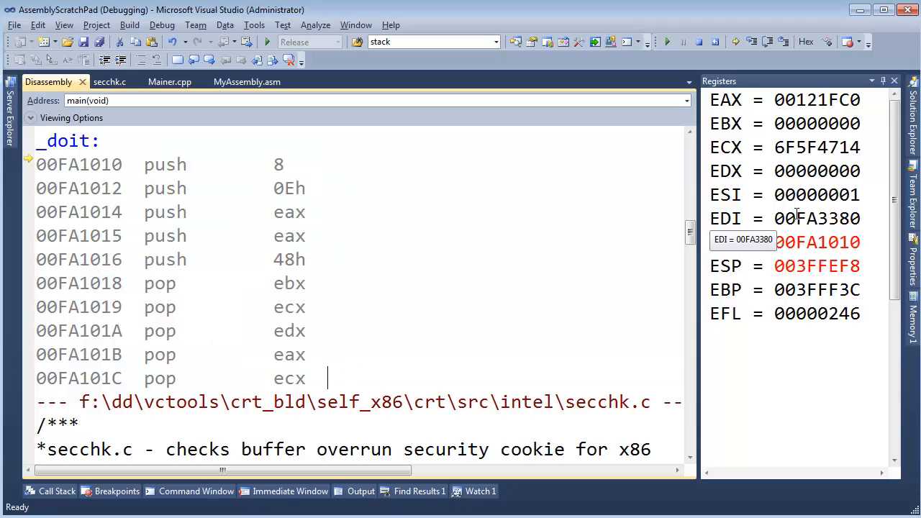
mouse_move(469, 331)
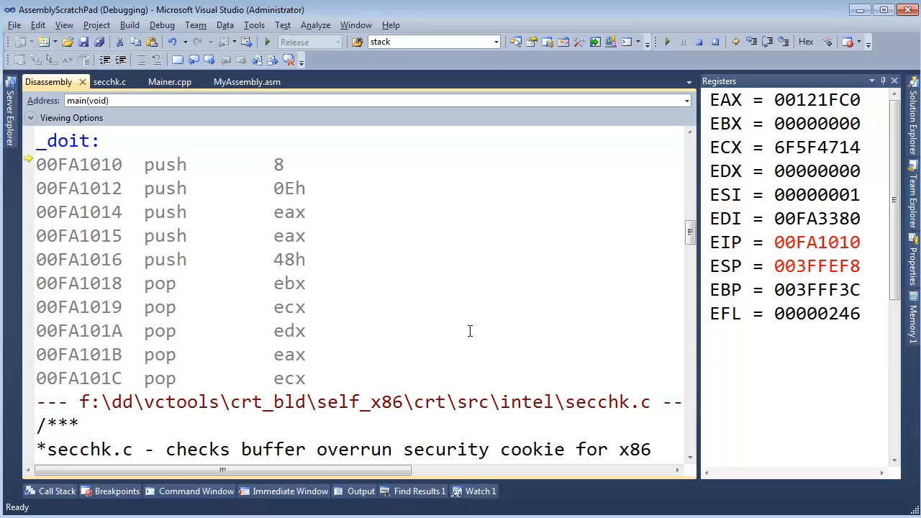
Step: Switch to MyAssembly.asm and scroll down to the doit procedure beside the registers
left_click(327, 378)
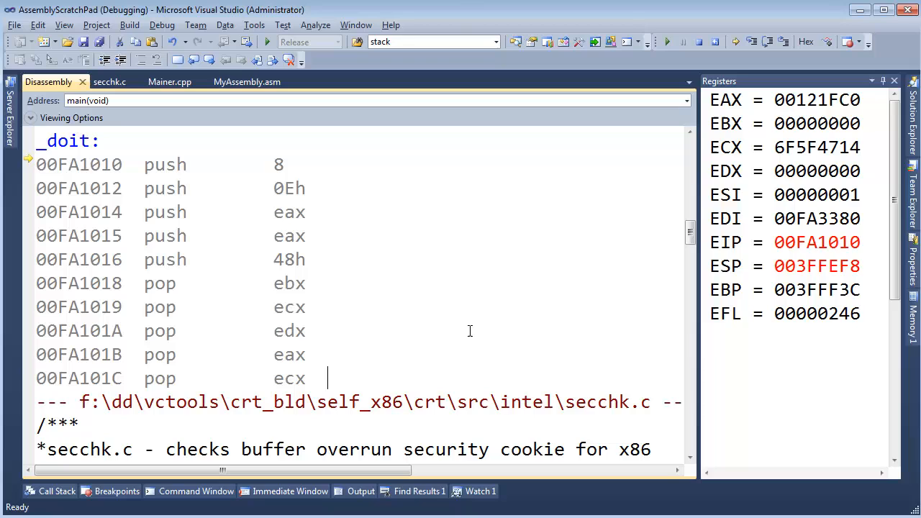
left_click(247, 81)
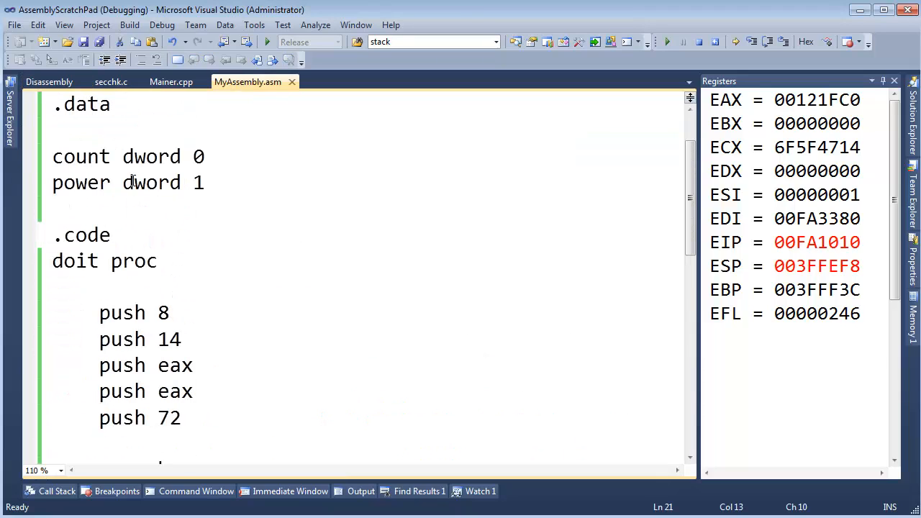
left_click(106, 182)
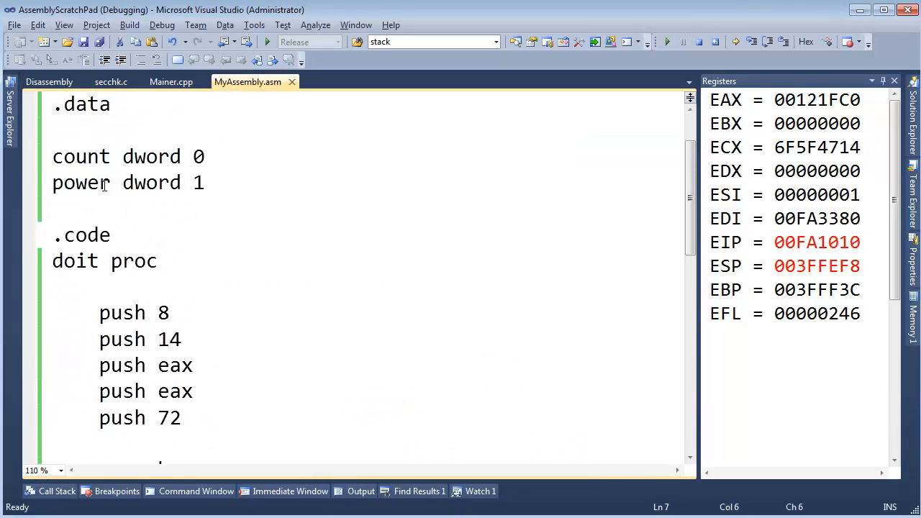
scroll("down", 3)
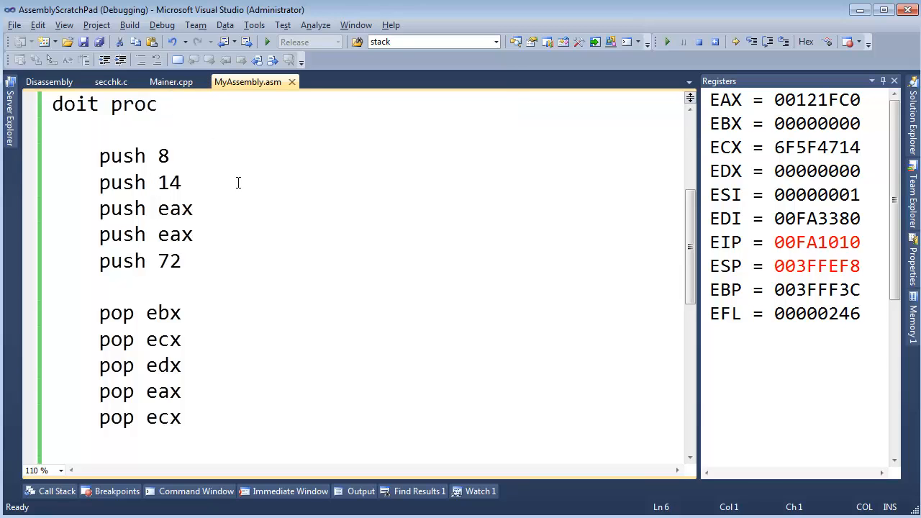
Step: Return to the doit disassembly, highlight the 8 in push 8, and show memory at 0x003FFEF8
left_click(48, 82)
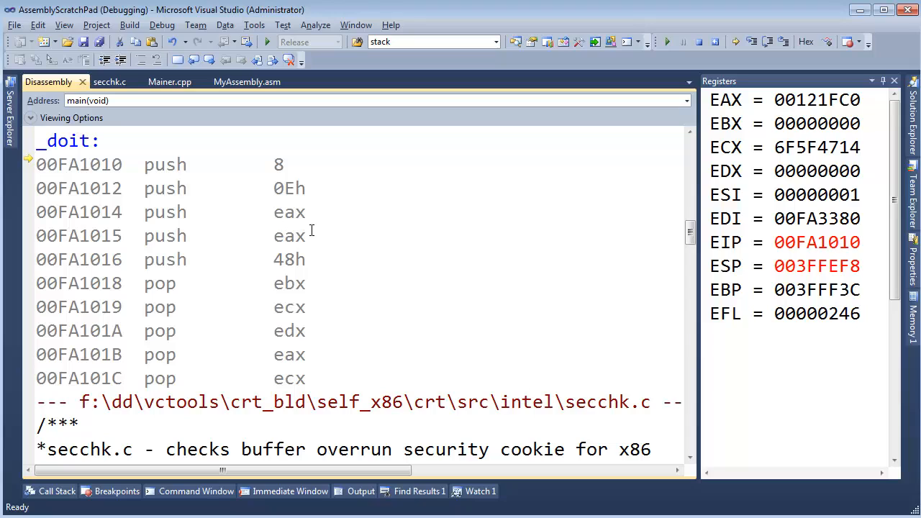
double_click(280, 164)
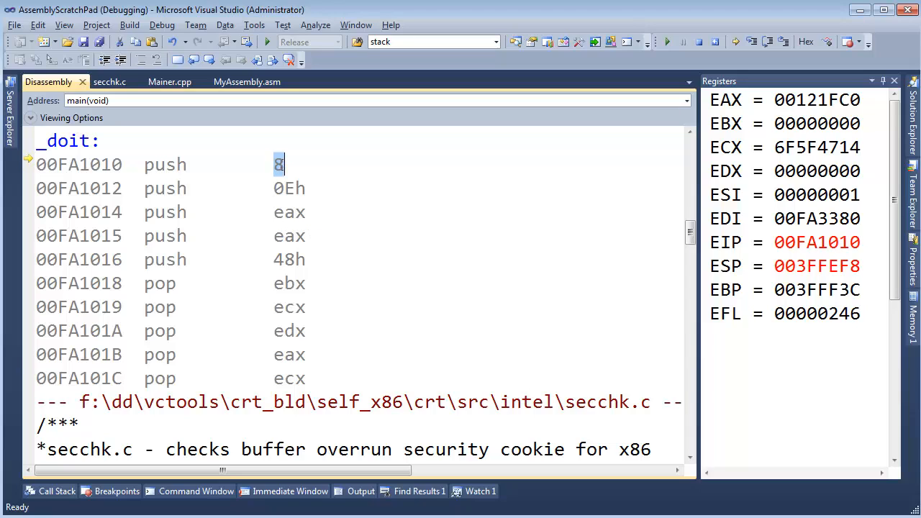
mouse_move(289, 188)
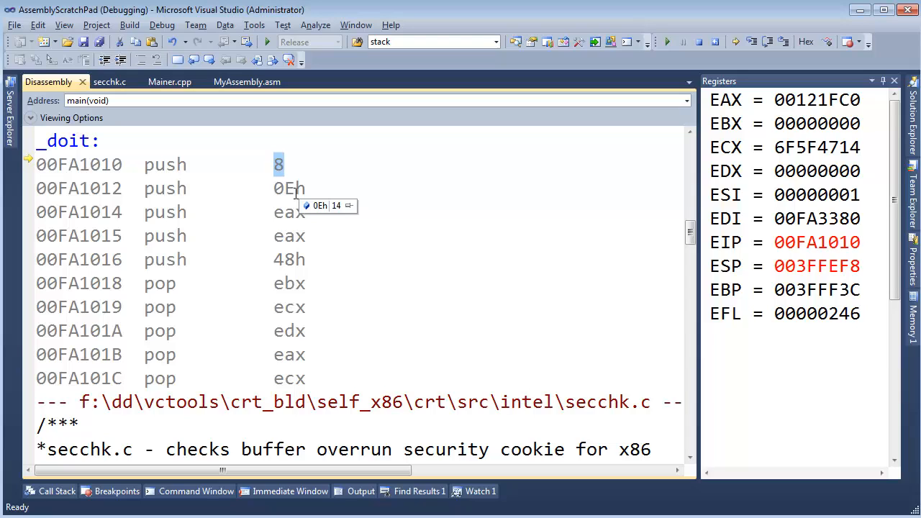
mouse_move(630, 113)
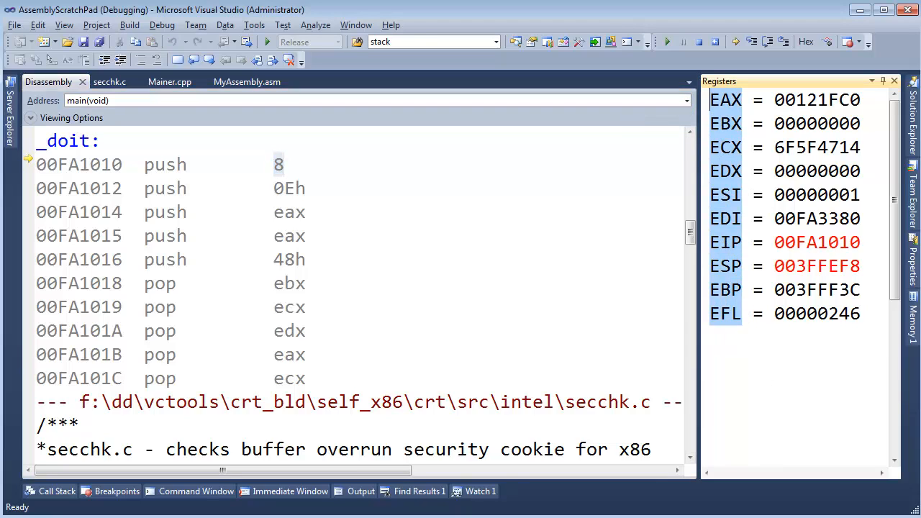
mouse_move(835, 497)
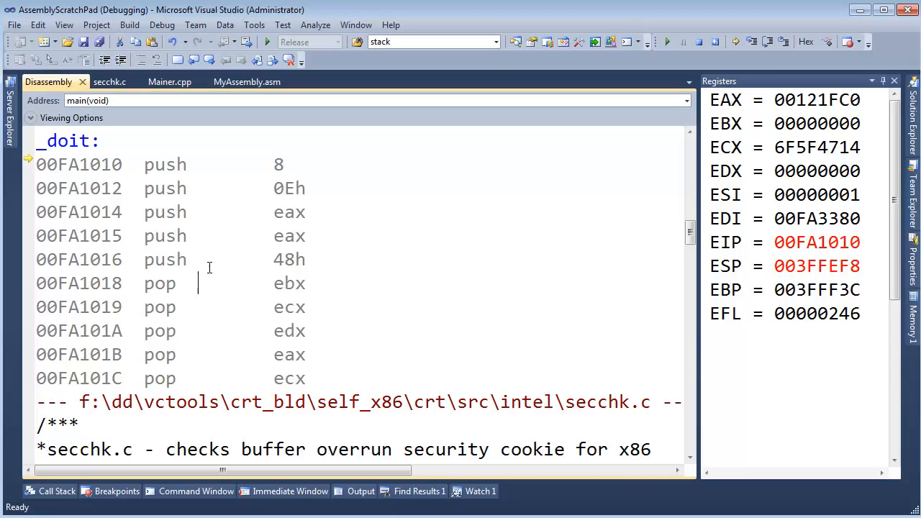
double_click(817, 266)
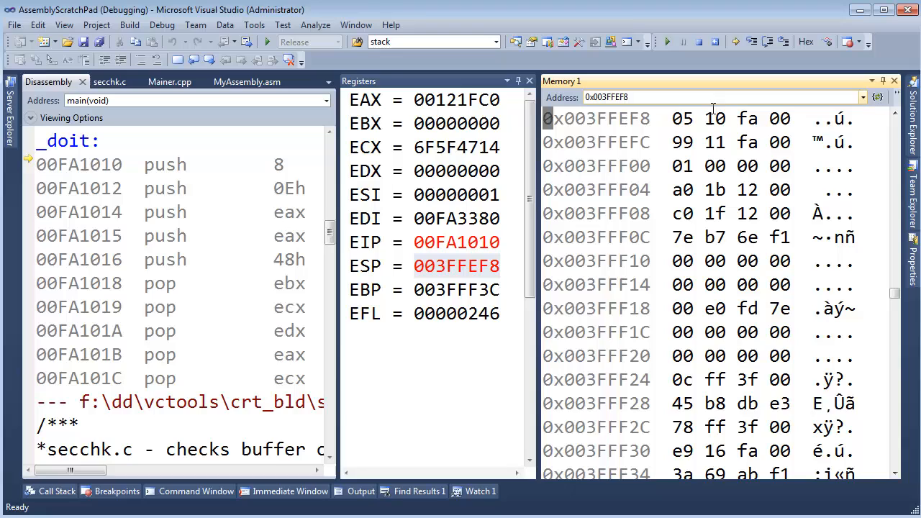
Step: Select the top-of-stack bytes in the Memory 1 window
double_click(698, 119)
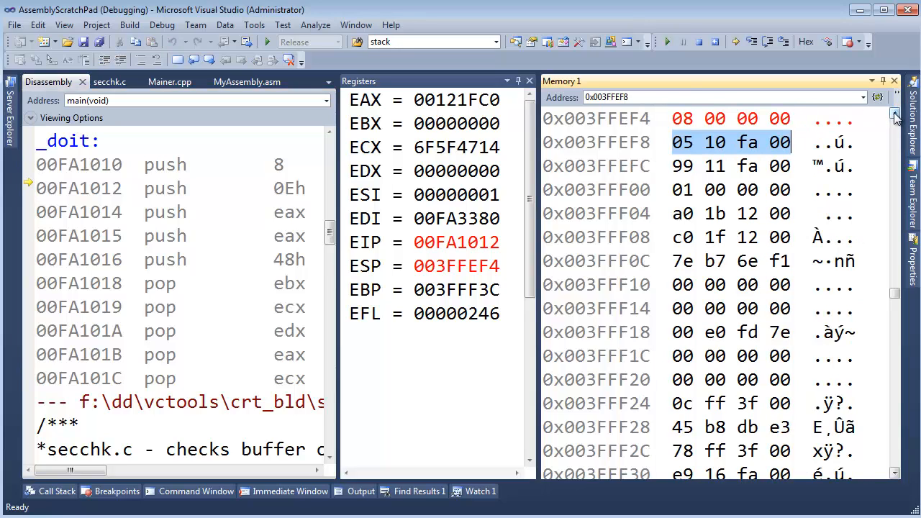
Step: Scroll memory up to lower addresses and mark the previous stack top 003FFEF8
scroll("up", 3)
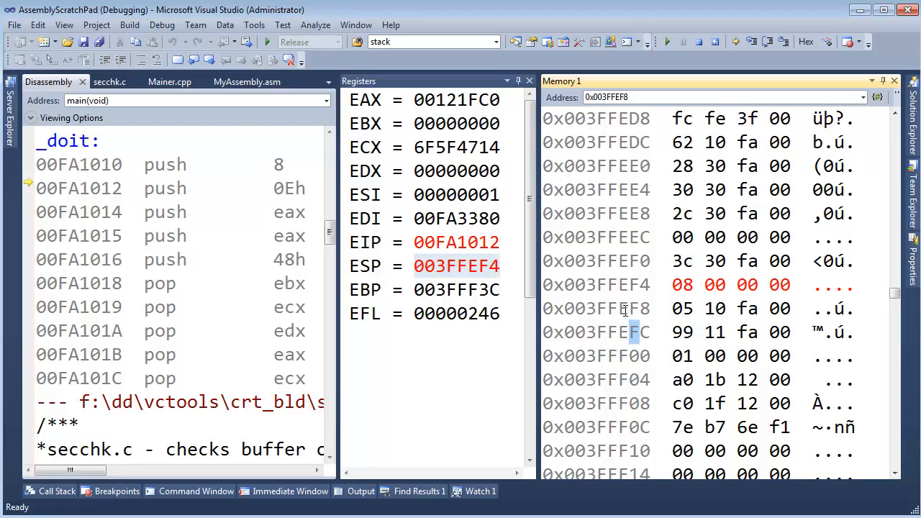
left_click(595, 308)
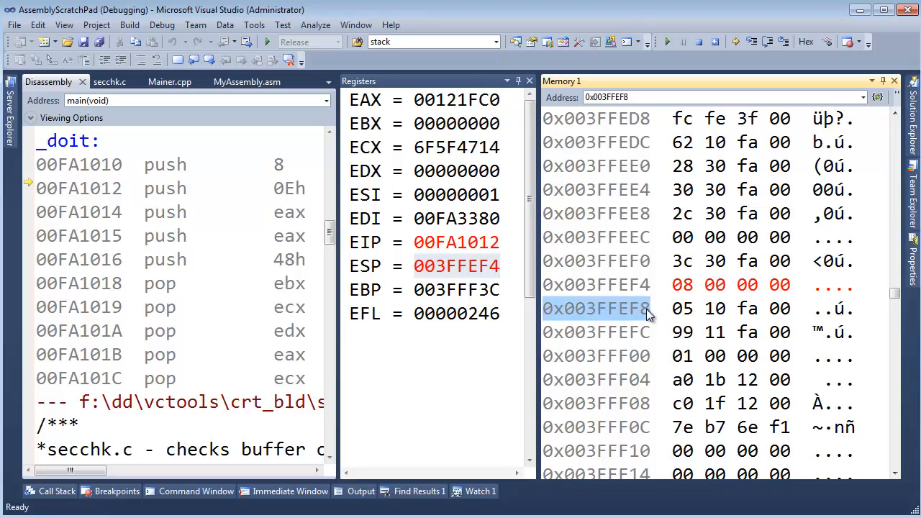
left_click(612, 284)
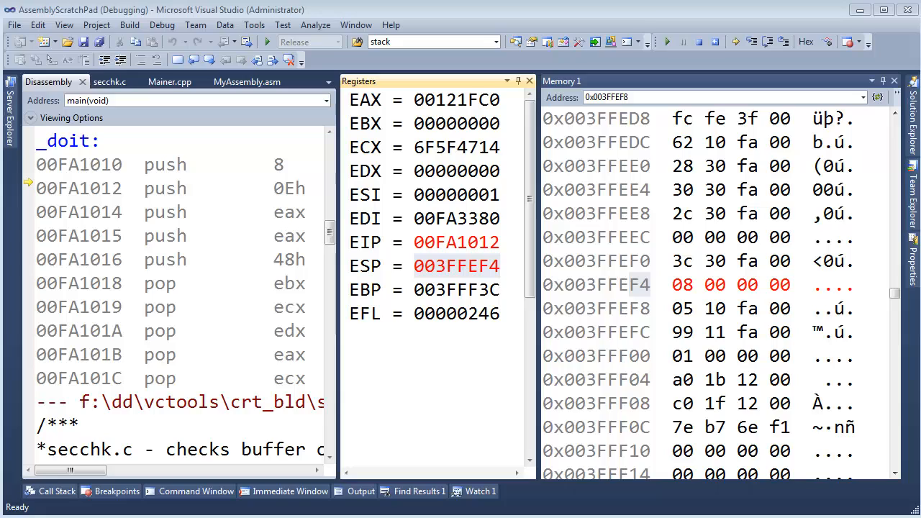
mouse_move(641, 288)
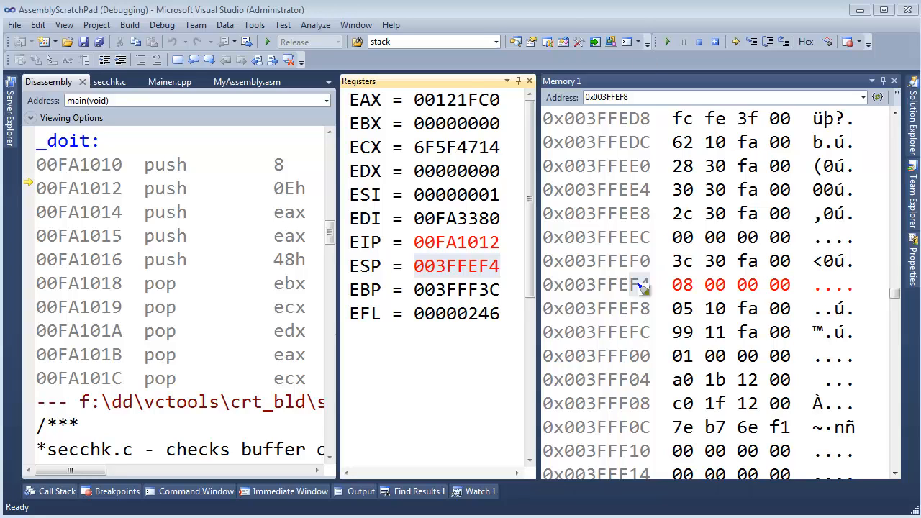
mouse_move(659, 320)
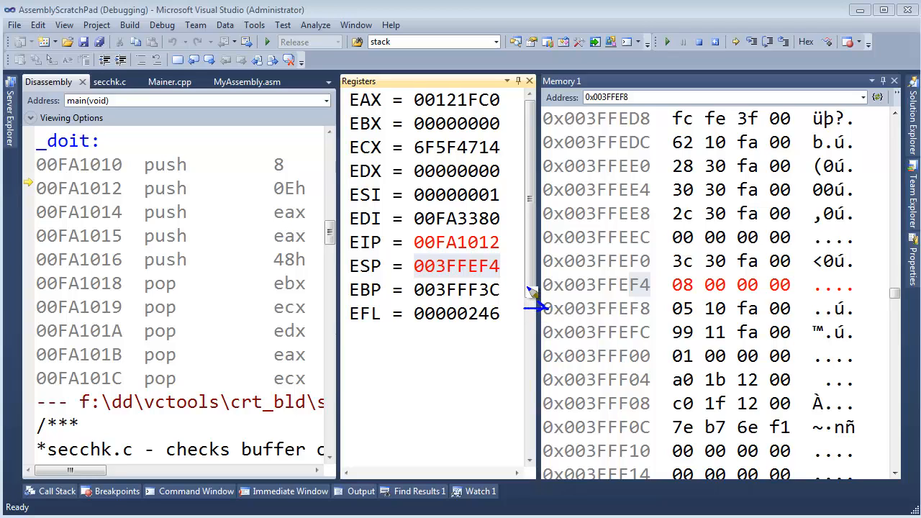
mouse_move(662, 295)
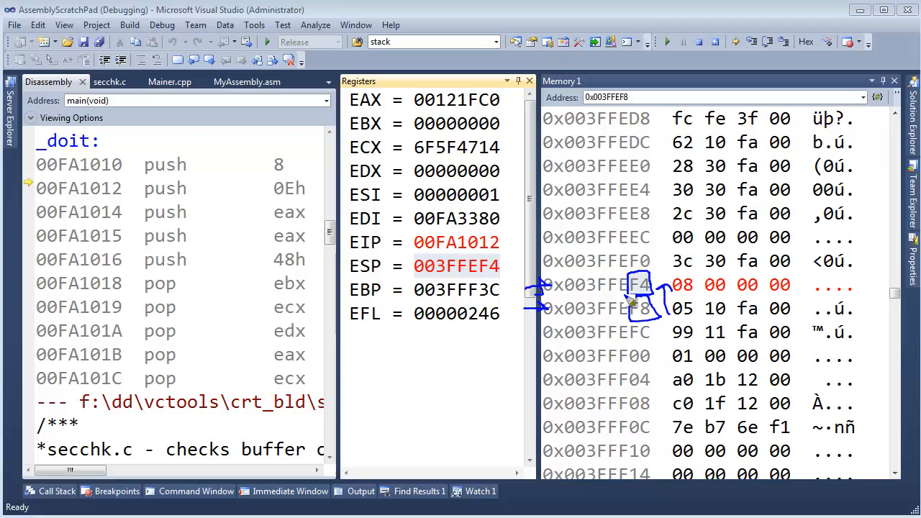
mouse_move(644, 194)
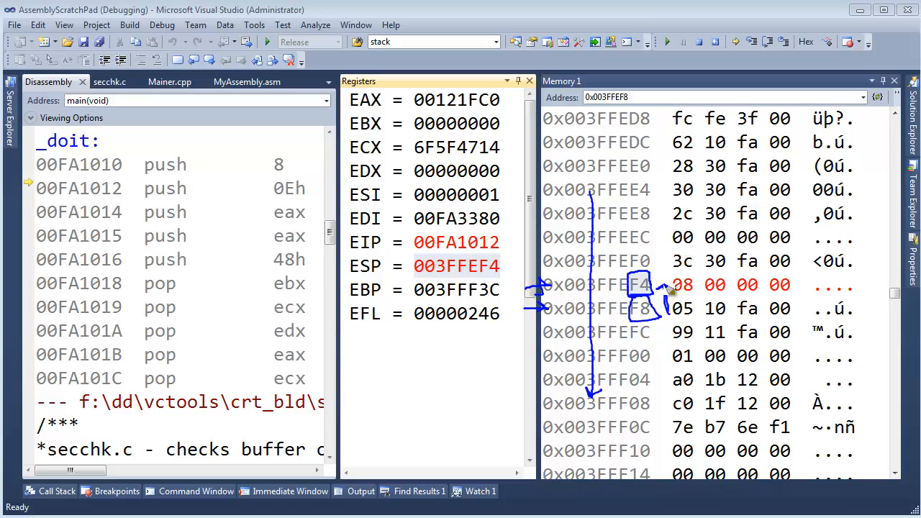
mouse_move(698, 302)
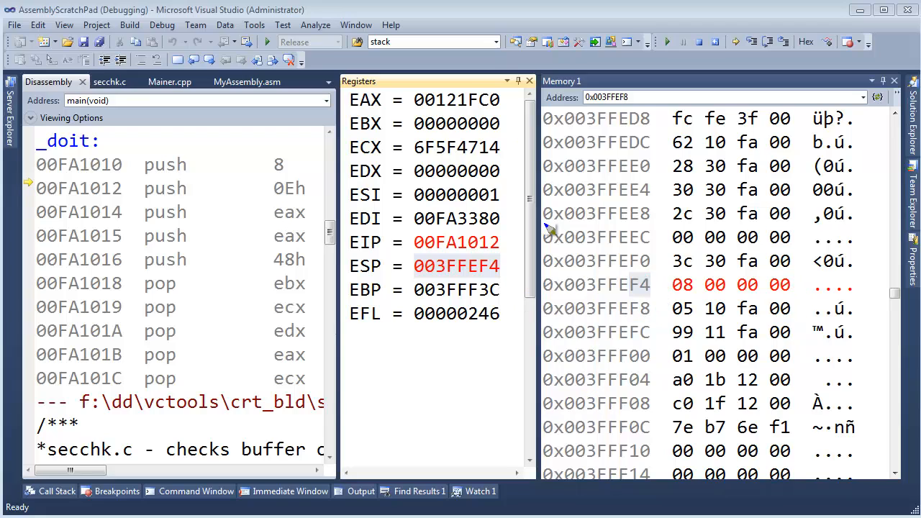
mouse_move(612, 302)
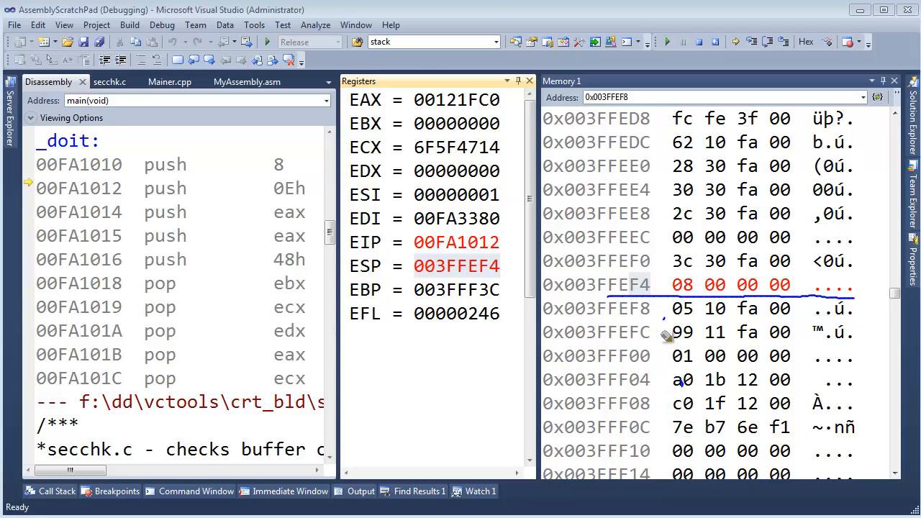
mouse_move(612, 268)
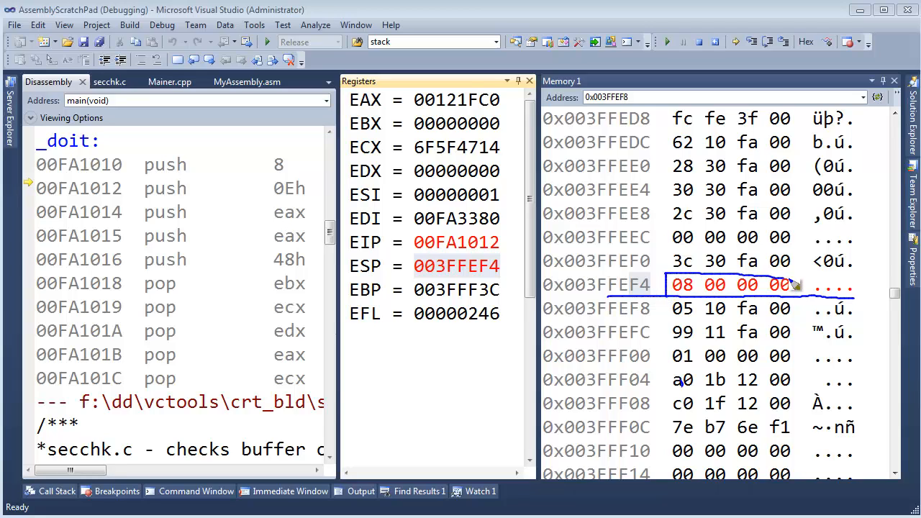
mouse_move(399, 250)
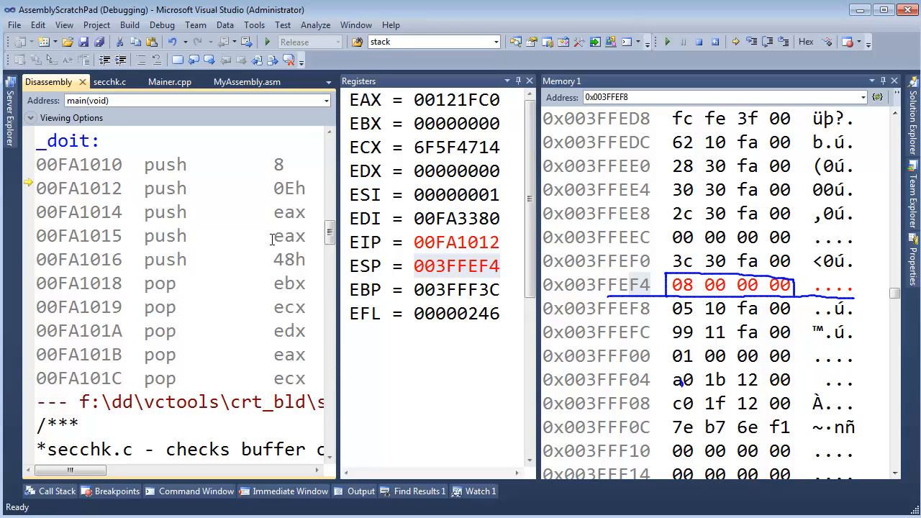
mouse_move(289, 236)
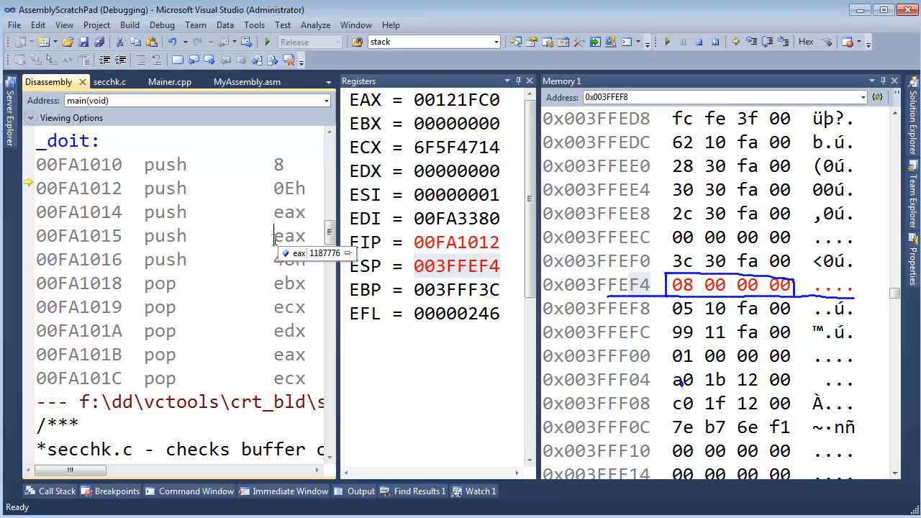
mouse_move(754, 223)
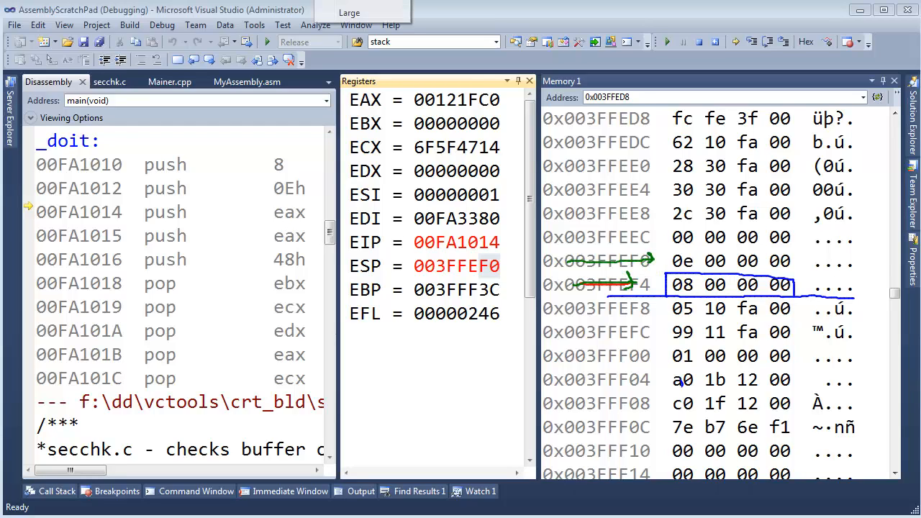
mouse_move(633, 284)
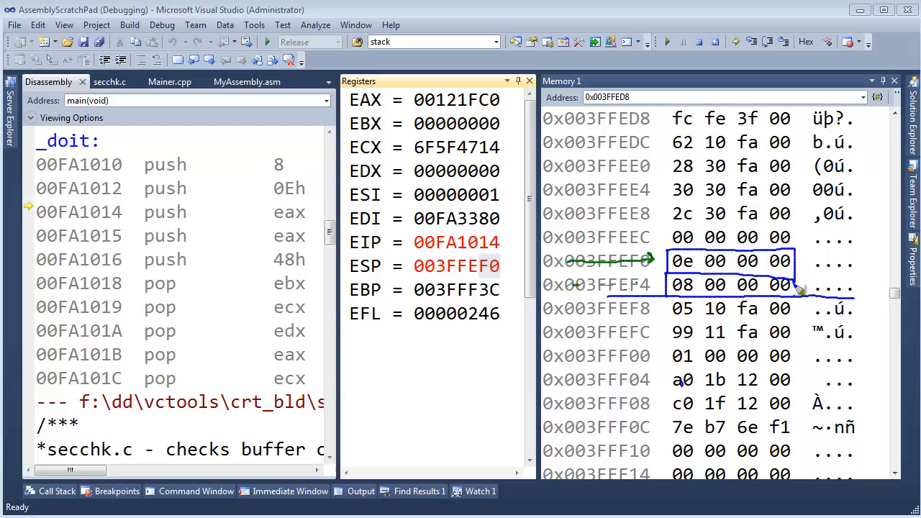
mouse_move(259, 223)
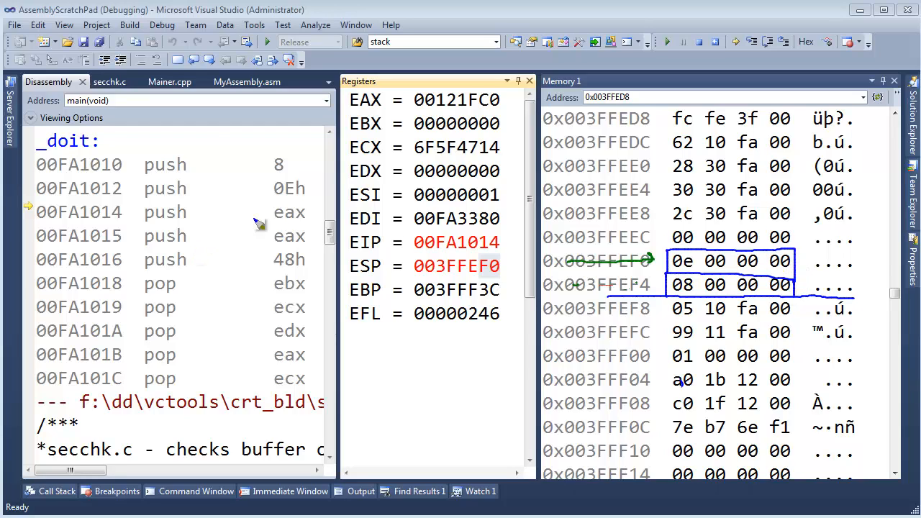
mouse_move(288, 221)
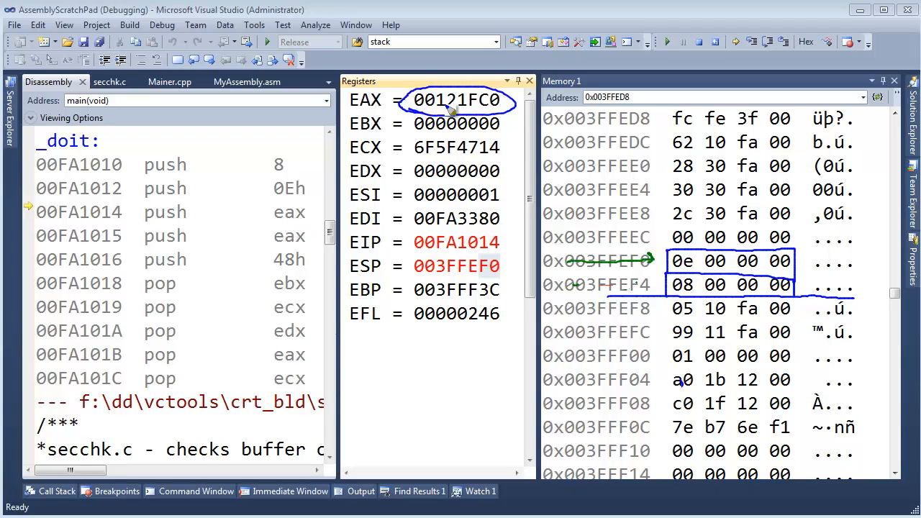
mouse_move(662, 241)
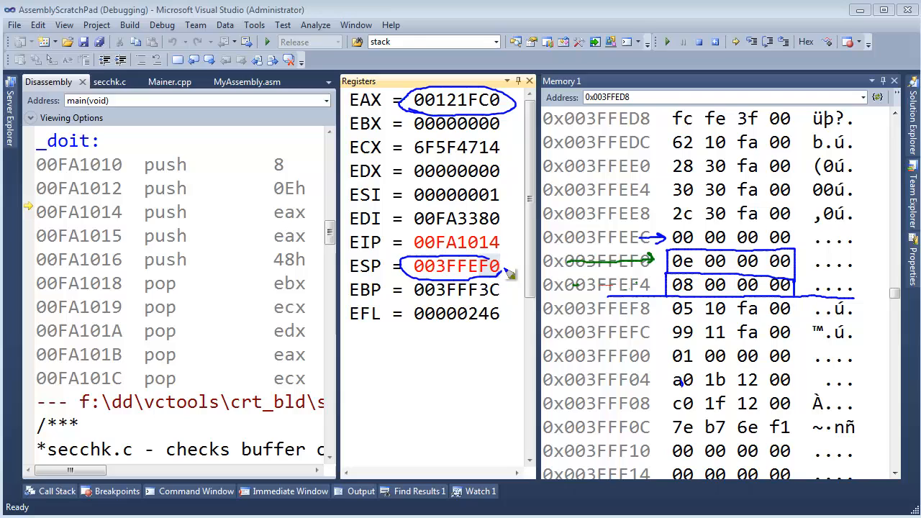
mouse_move(658, 237)
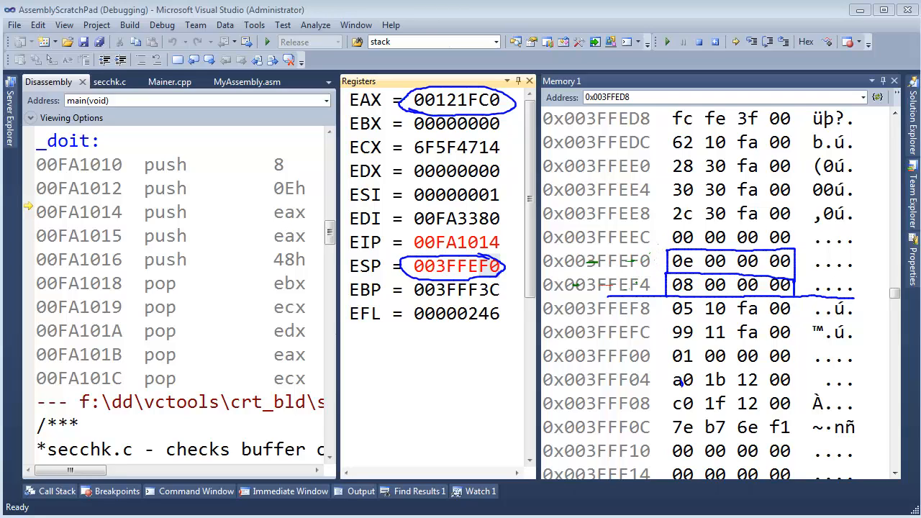
mouse_move(454, 208)
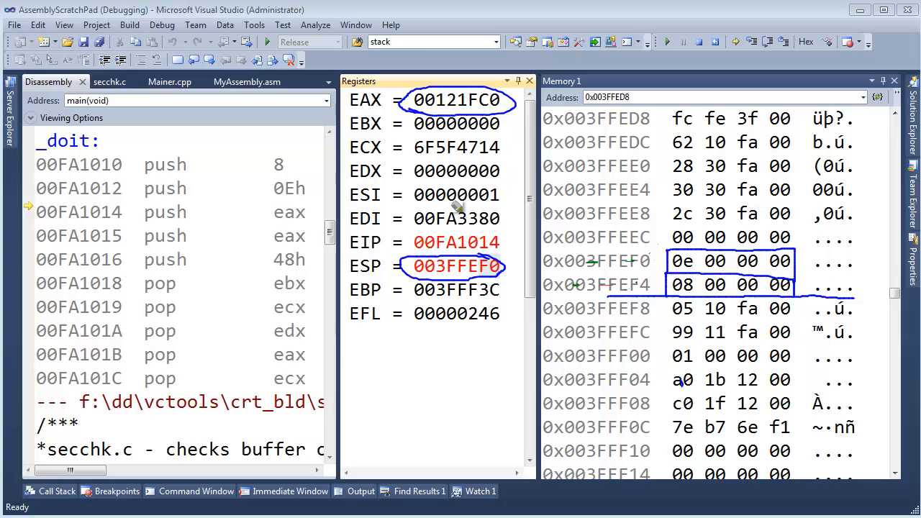
mouse_move(279, 310)
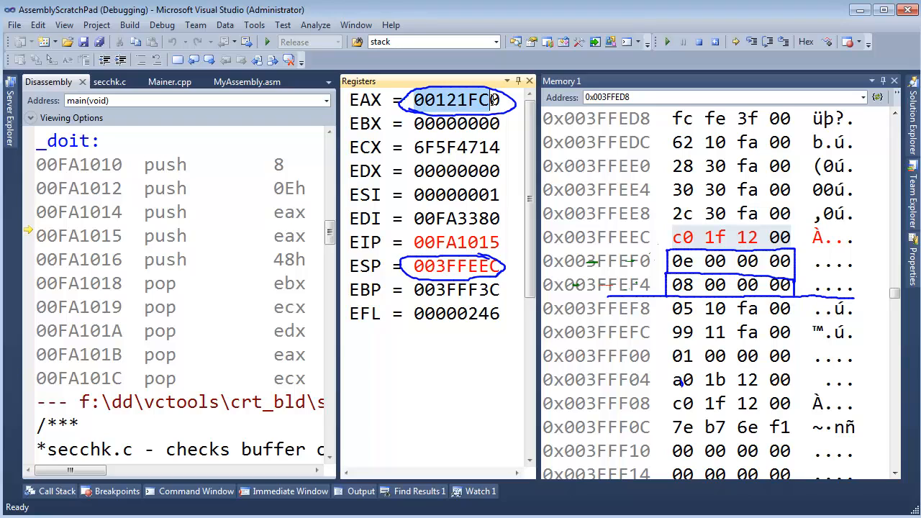
Step: Highlight the EAX value to compare it with the stack bytes c0 1f 12 00
double_click(288, 212)
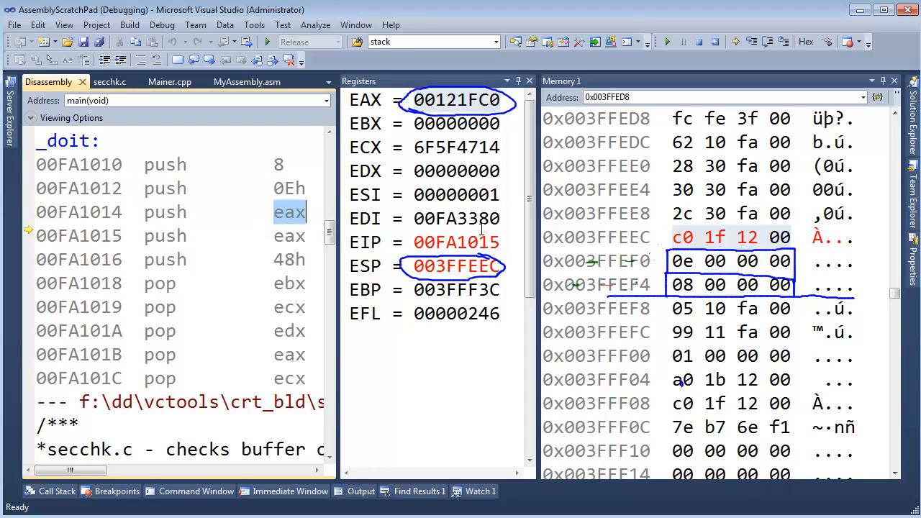
mouse_move(457, 100)
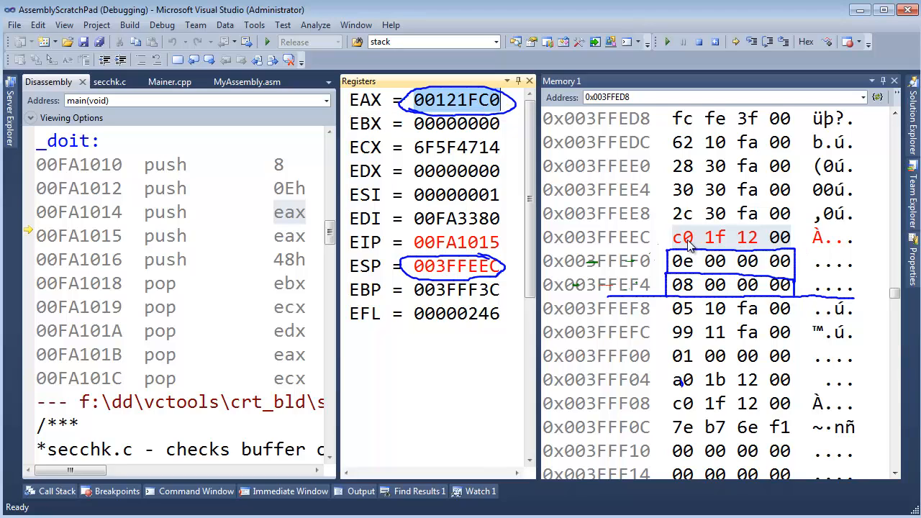
mouse_move(770, 248)
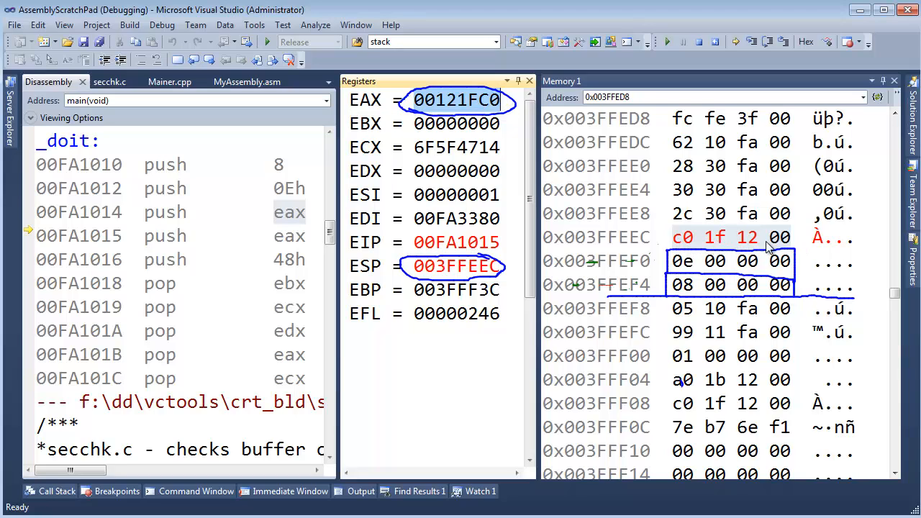
mouse_move(725, 237)
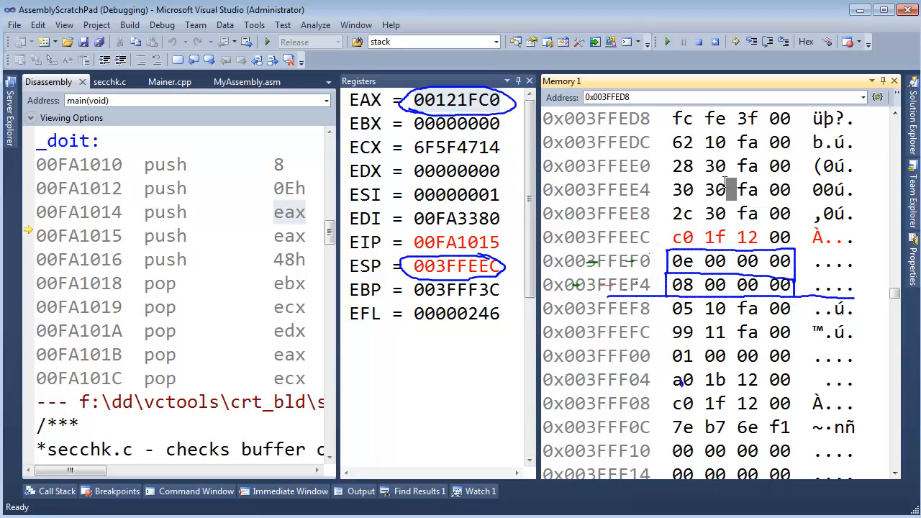
mouse_move(456, 100)
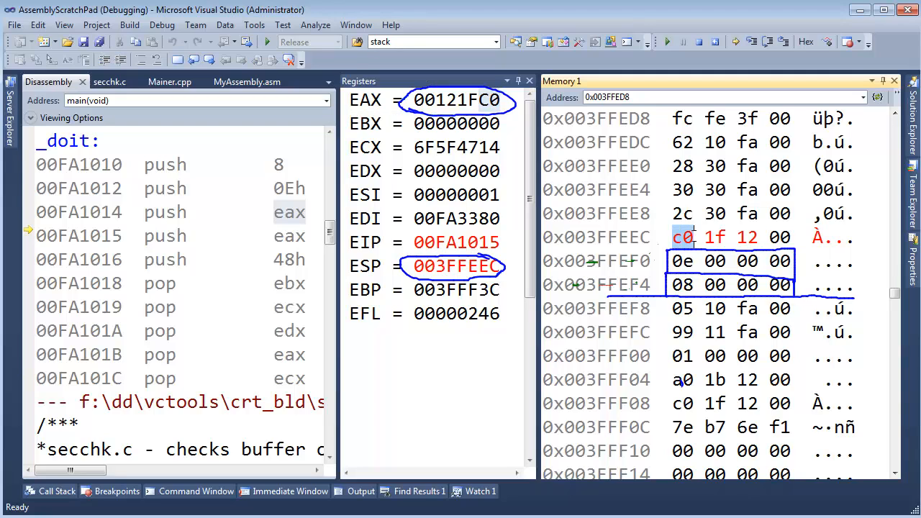
mouse_move(727, 228)
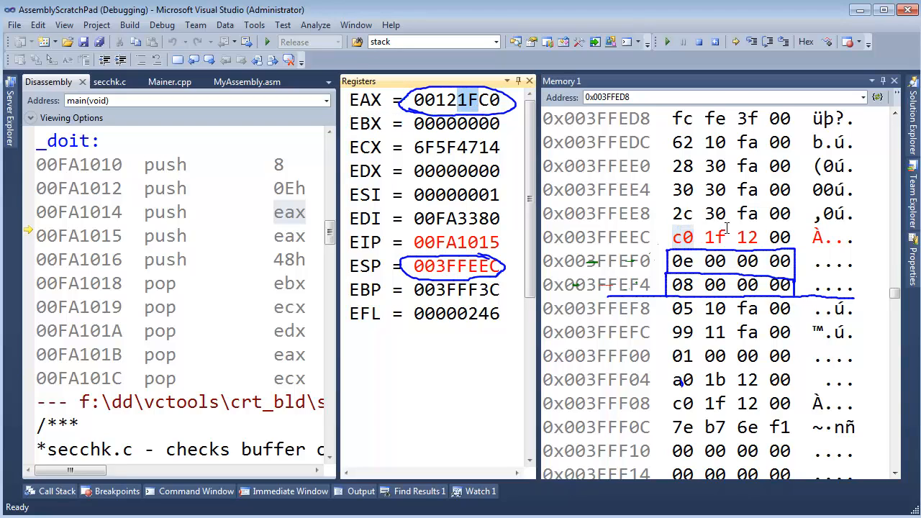
mouse_move(439, 100)
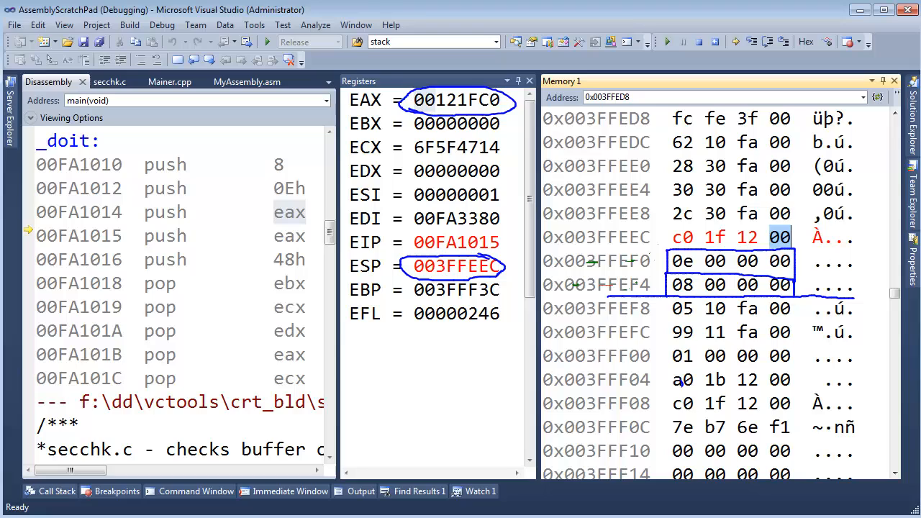
mouse_move(447, 123)
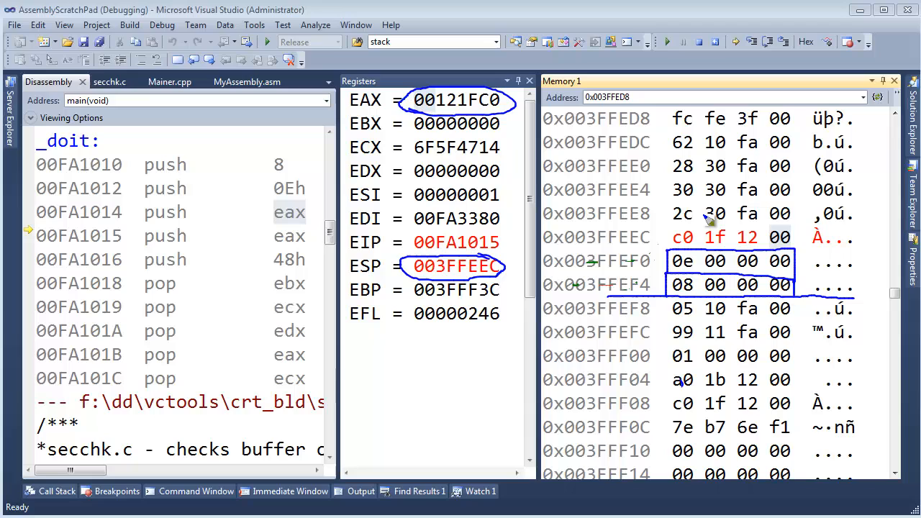
mouse_move(701, 238)
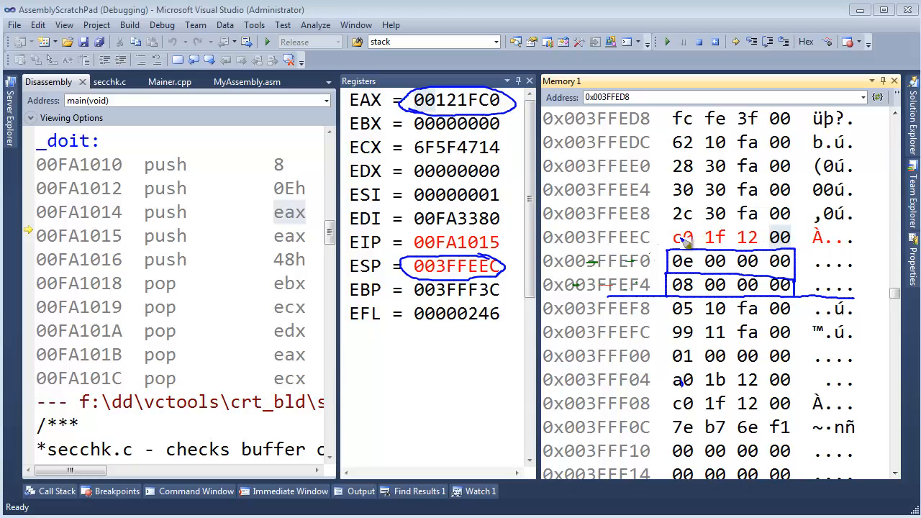
mouse_move(641, 245)
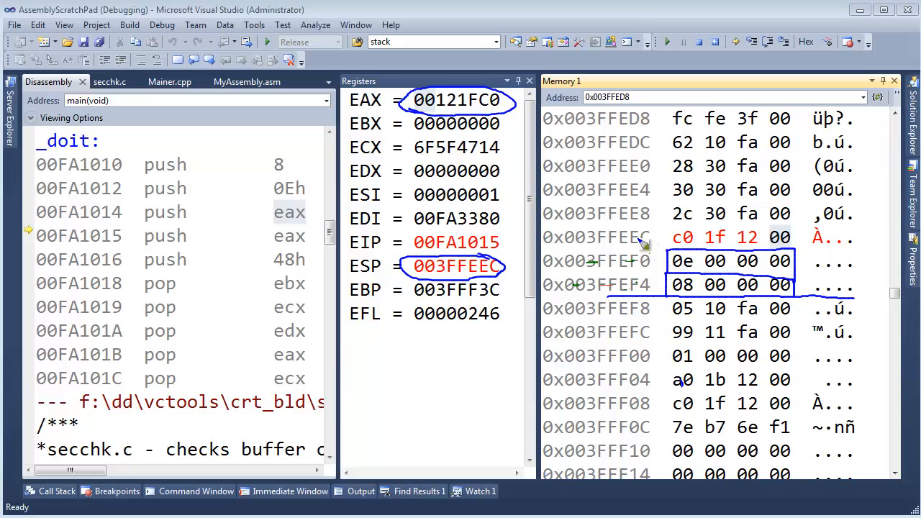
mouse_move(655, 275)
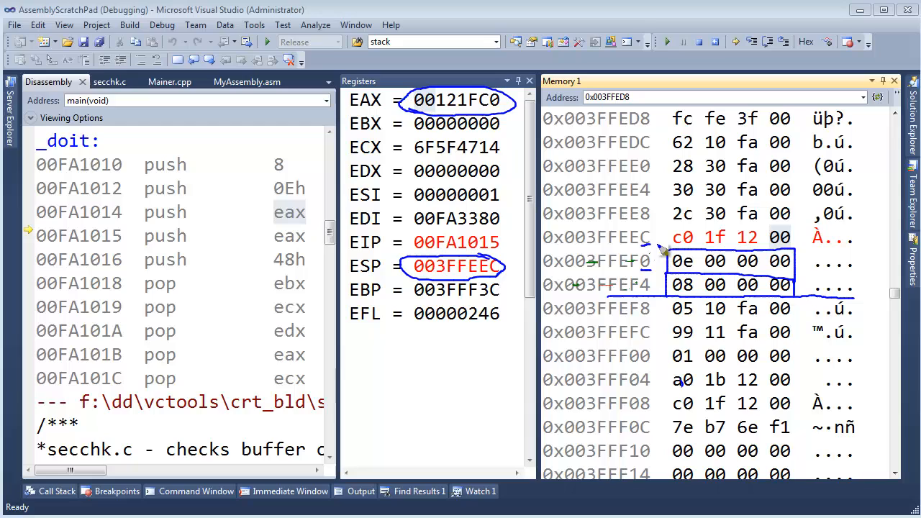
mouse_move(687, 248)
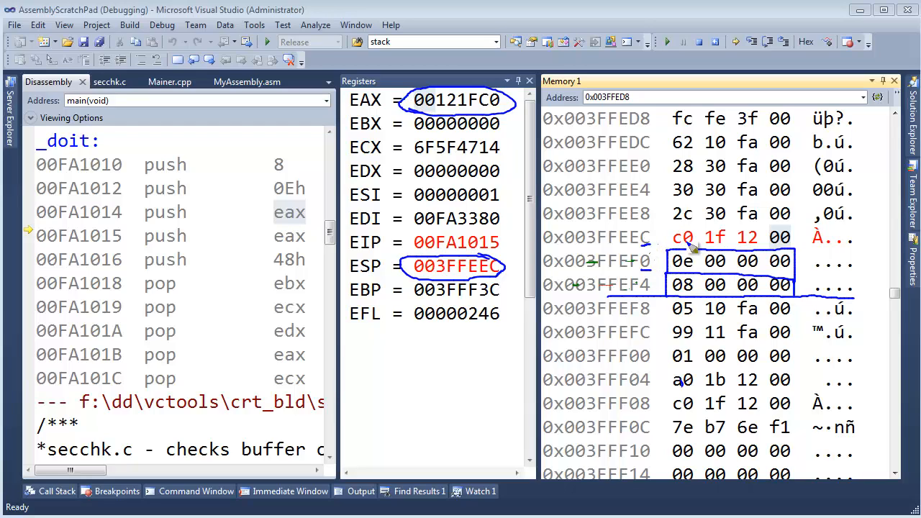
mouse_move(687, 241)
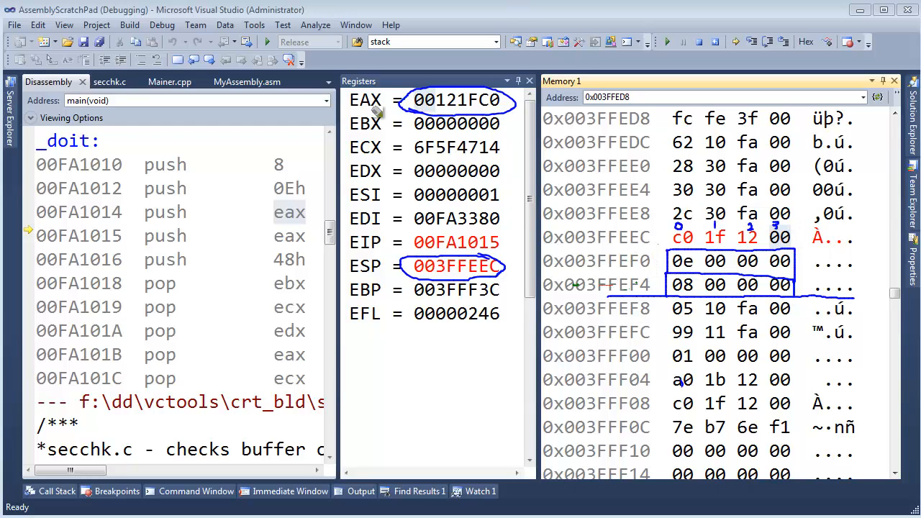
mouse_move(474, 112)
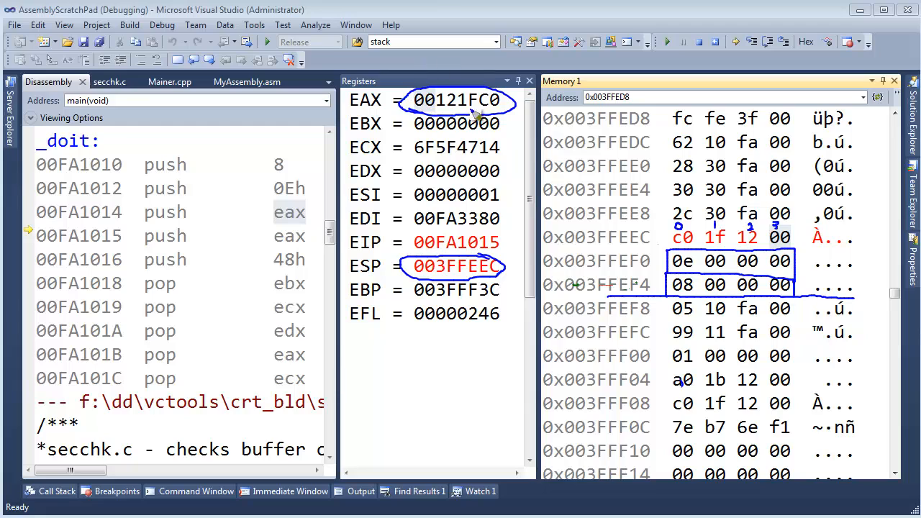
mouse_move(485, 111)
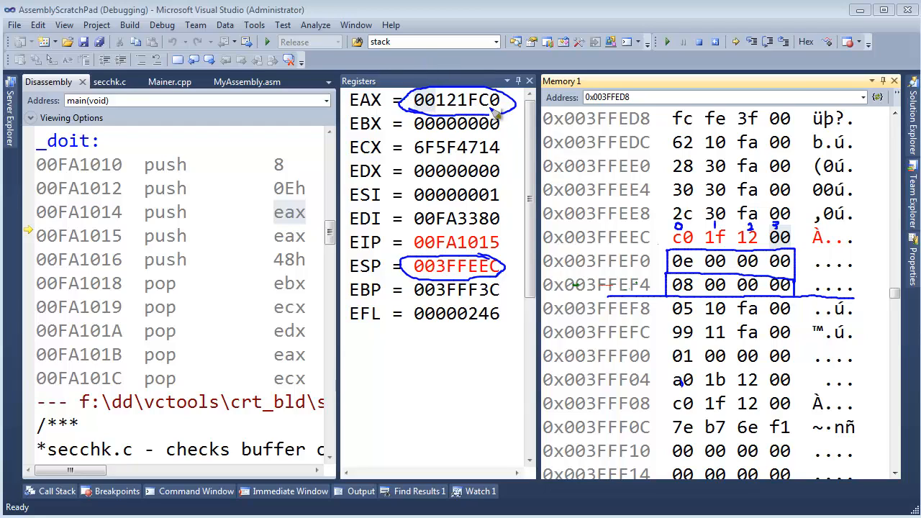
mouse_move(684, 250)
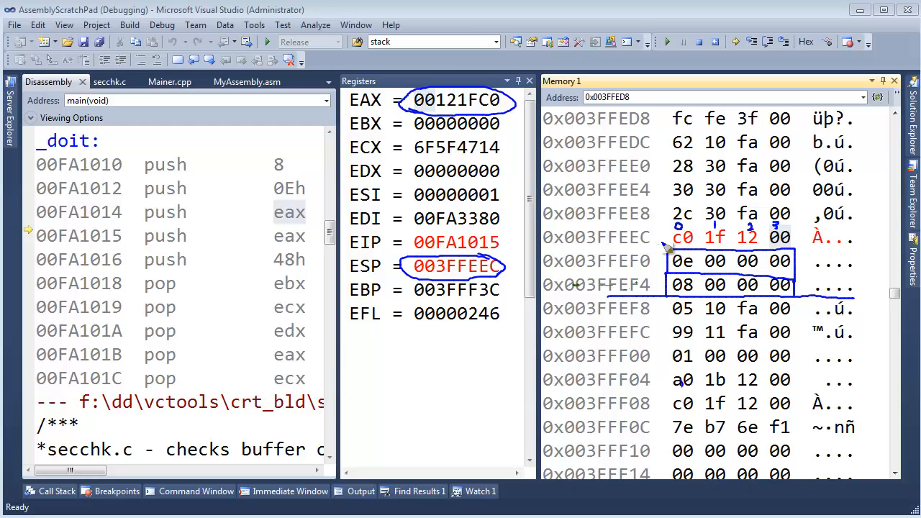
mouse_move(694, 233)
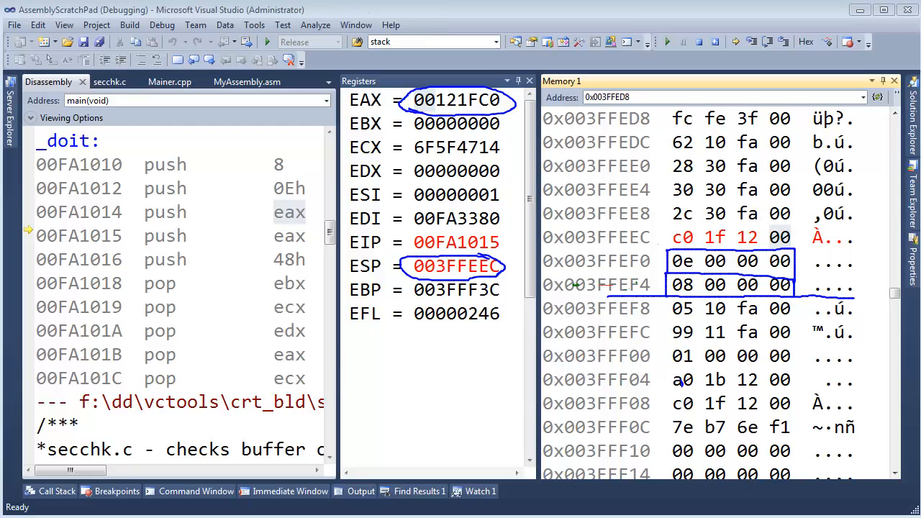
mouse_move(691, 248)
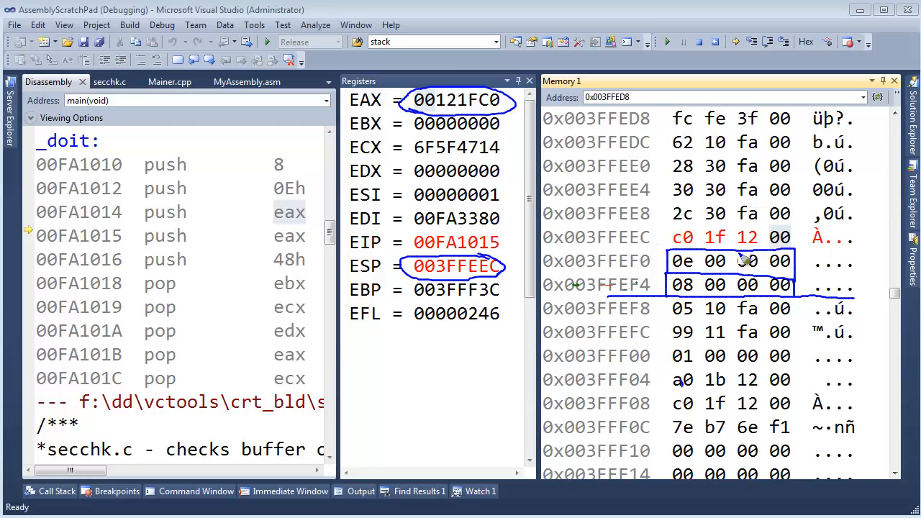
mouse_move(730, 237)
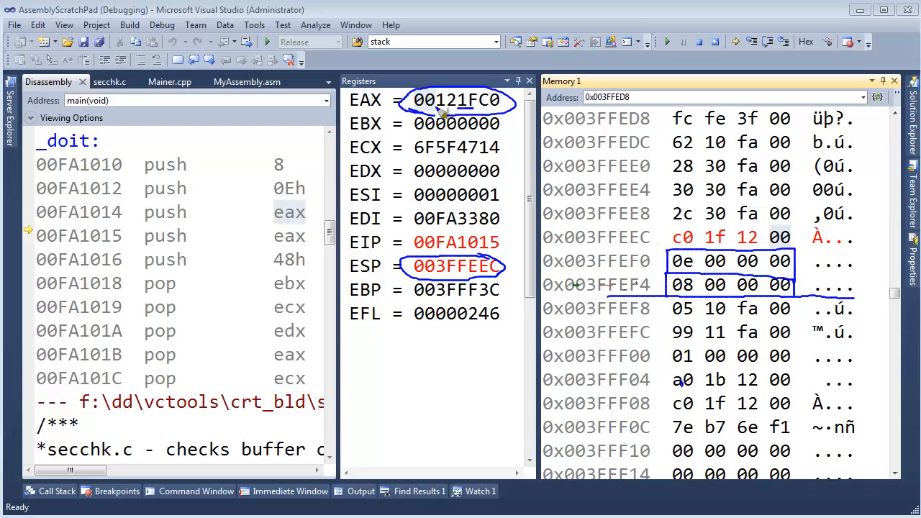
mouse_move(754, 253)
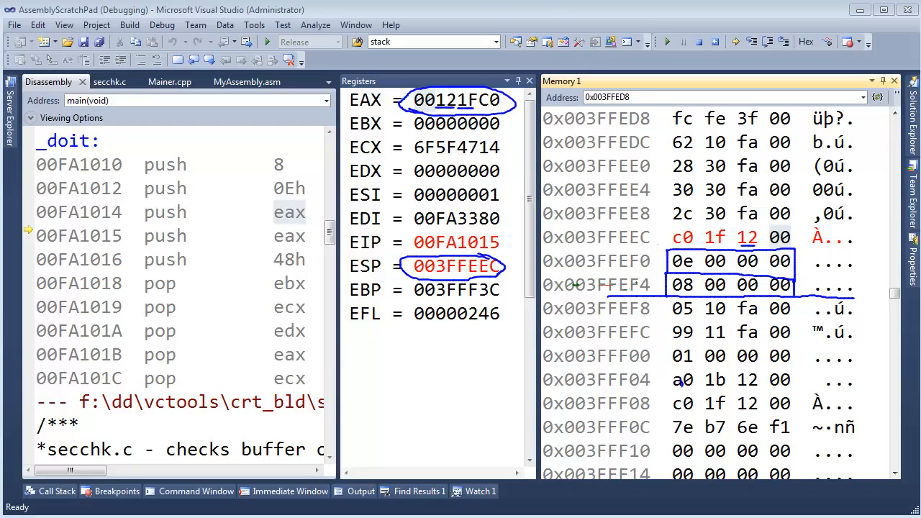
mouse_move(460, 107)
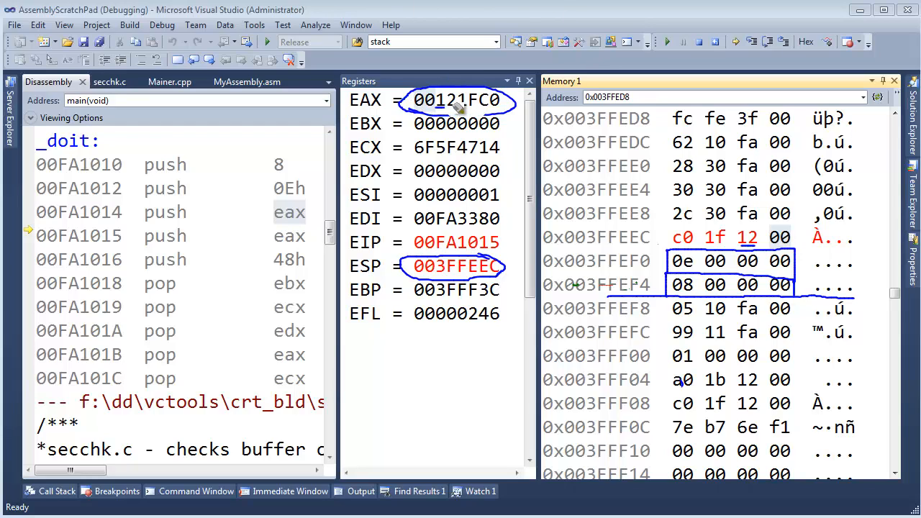
mouse_move(439, 126)
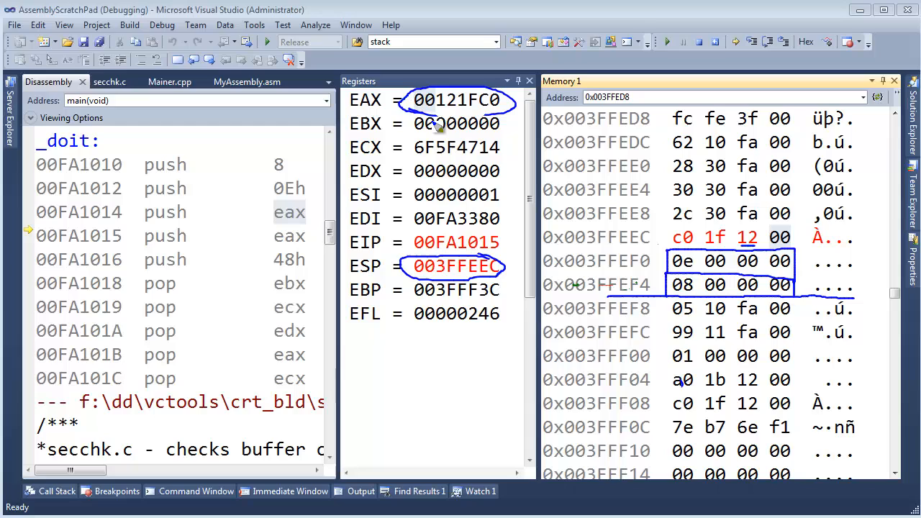
mouse_move(489, 111)
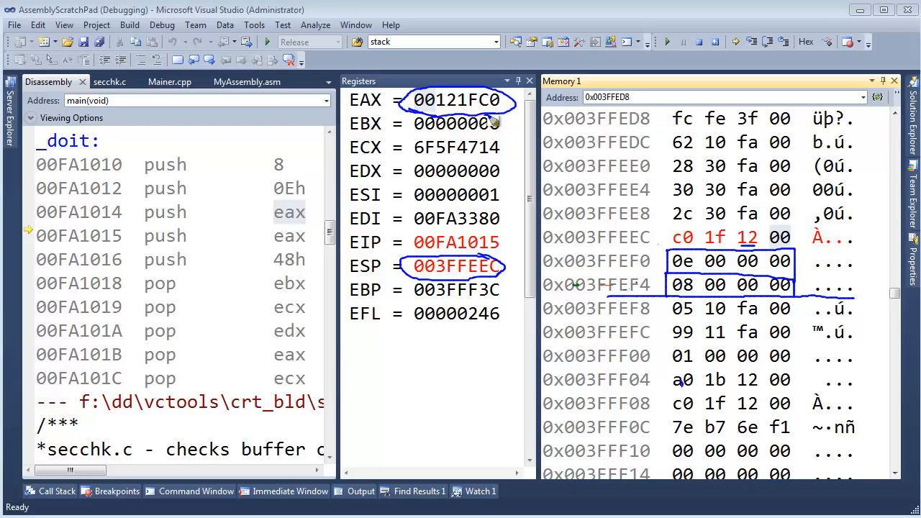
mouse_move(439, 356)
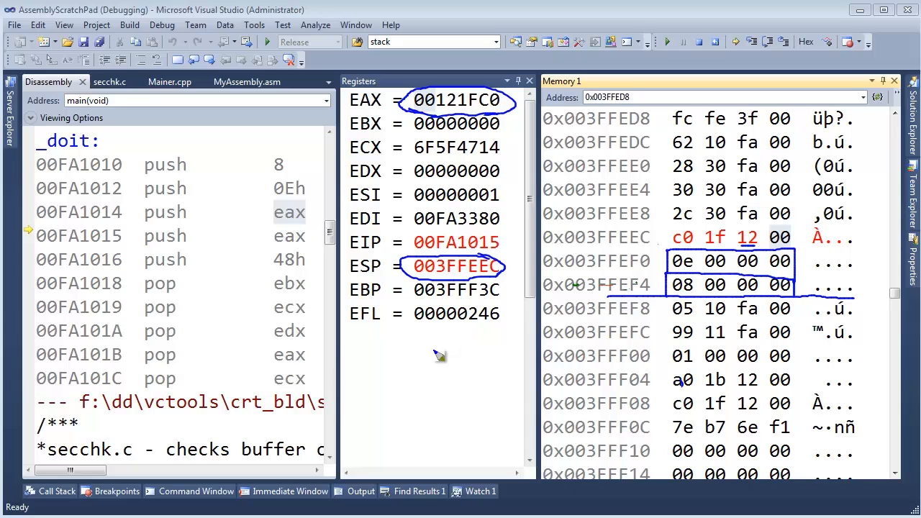
mouse_move(396, 356)
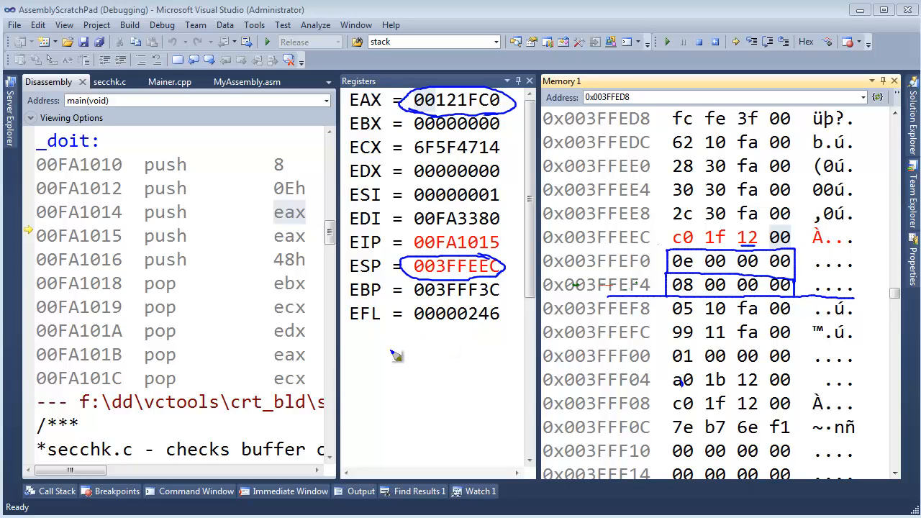
mouse_move(431, 147)
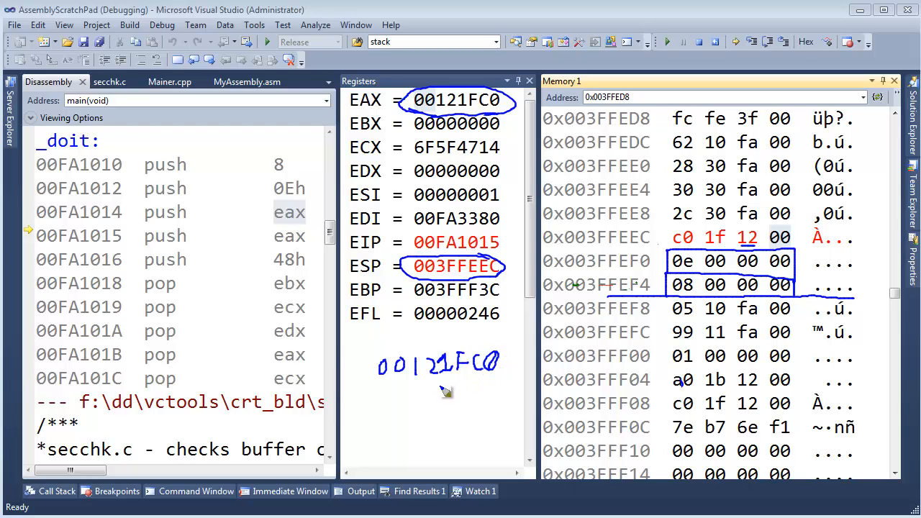
mouse_move(425, 401)
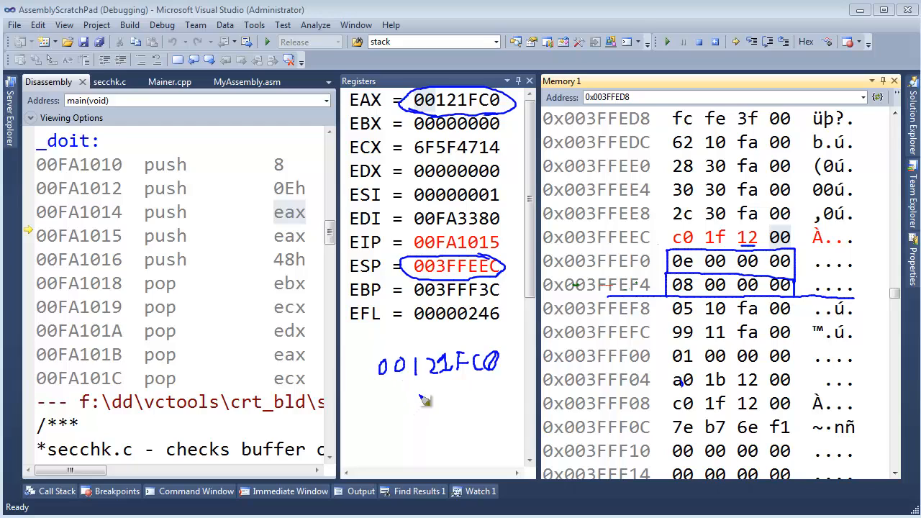
mouse_move(481, 401)
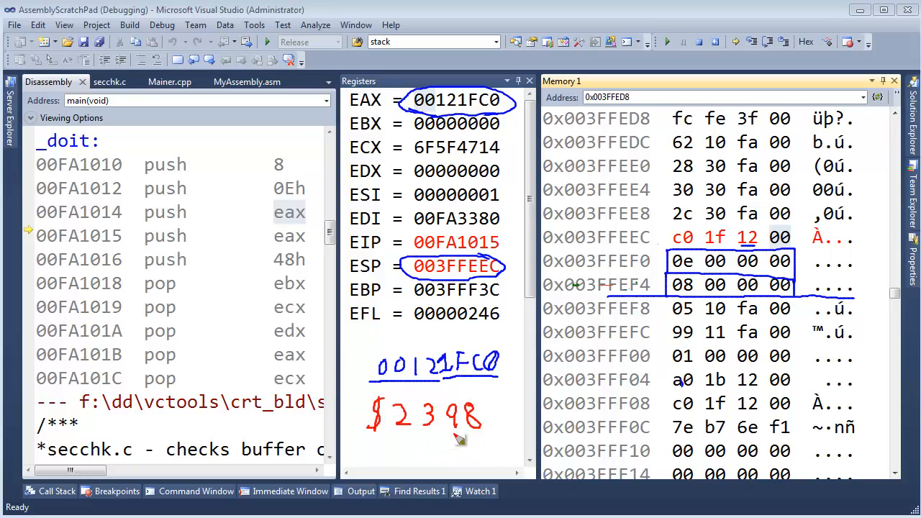
mouse_move(450, 403)
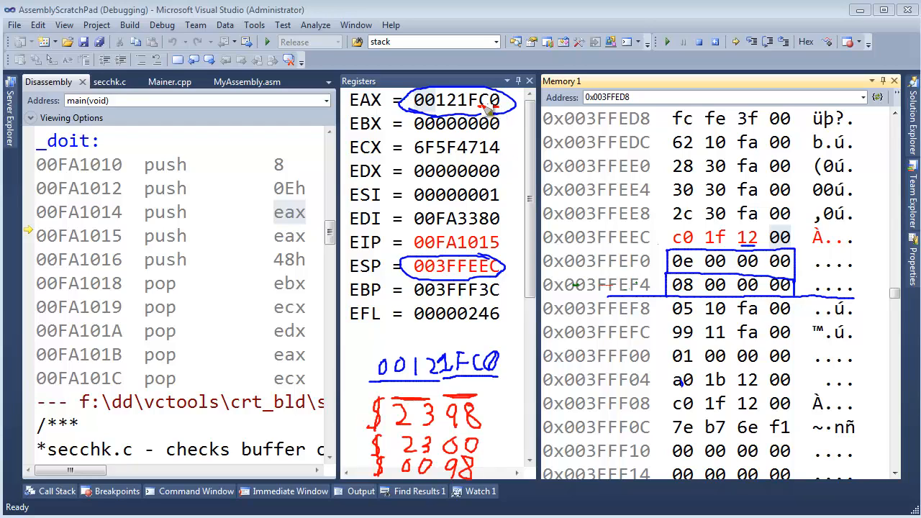
mouse_move(507, 124)
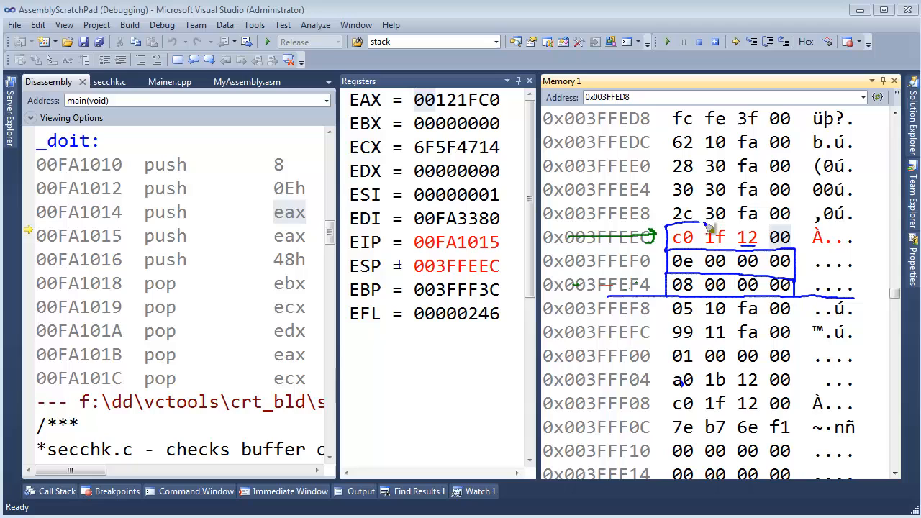
mouse_move(727, 212)
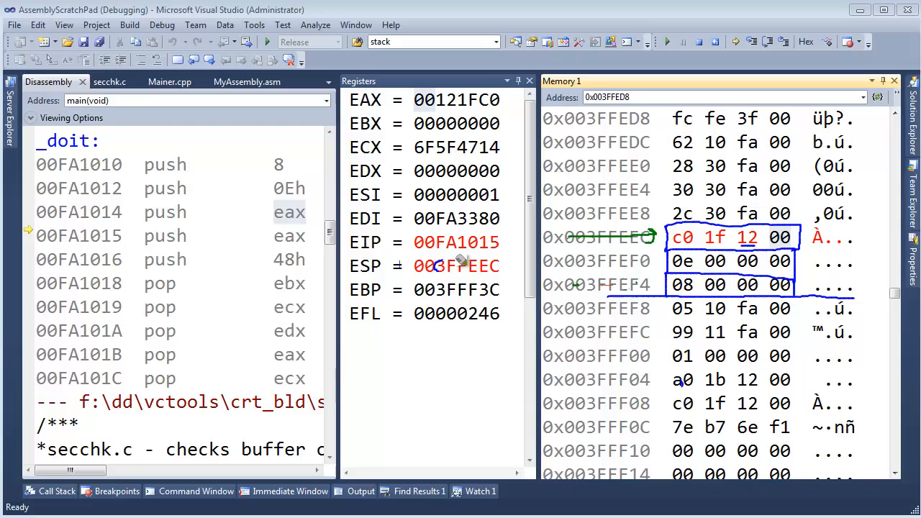
mouse_move(378, 272)
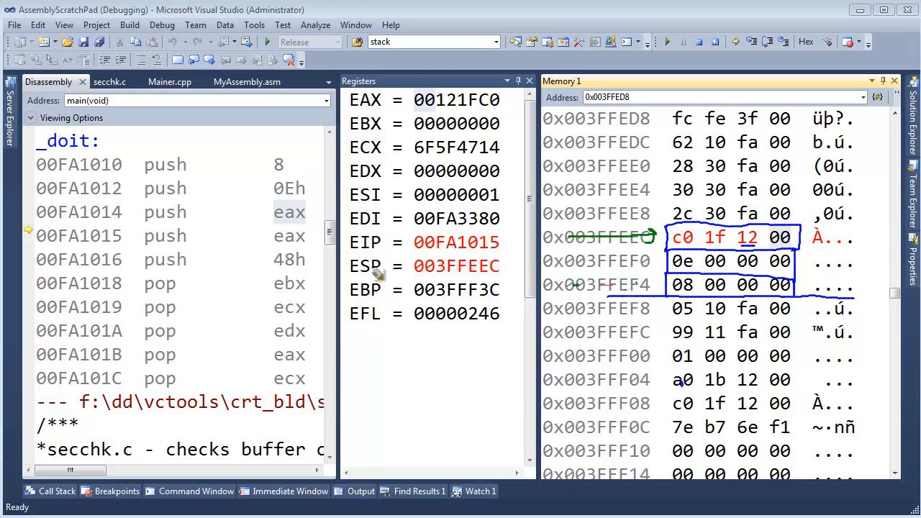
mouse_move(626, 236)
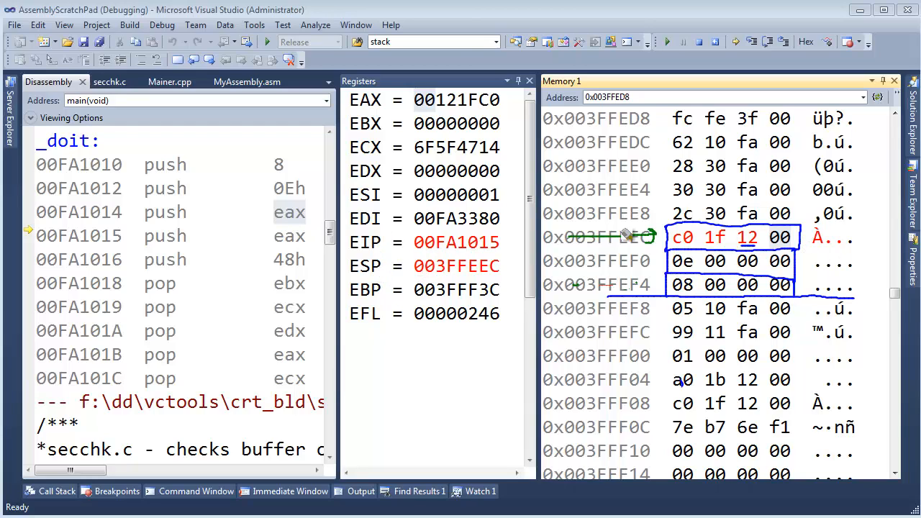
Step: Highlight the eax operand of the second push eax
double_click(289, 235)
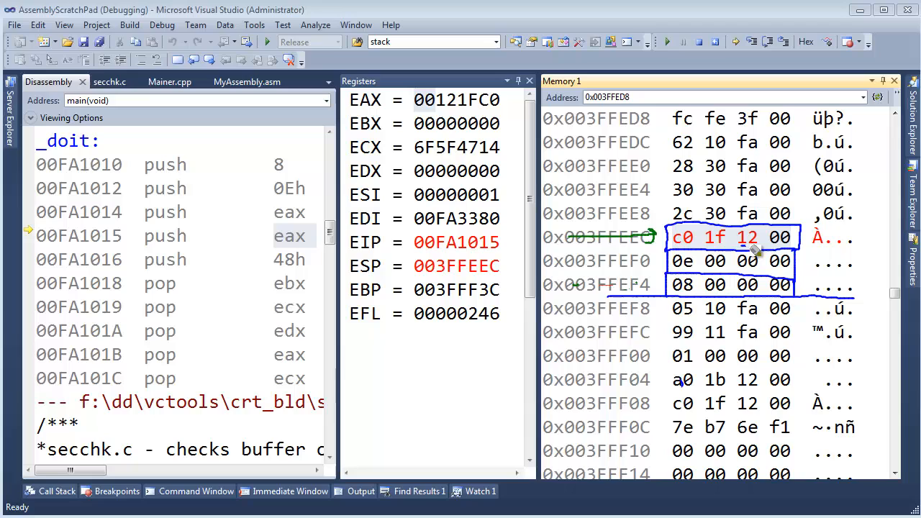
mouse_move(755, 252)
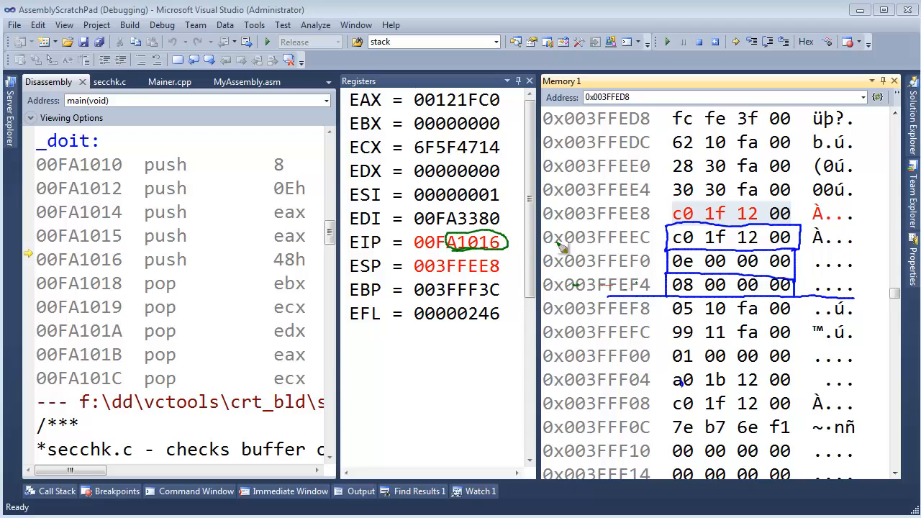
mouse_move(446, 277)
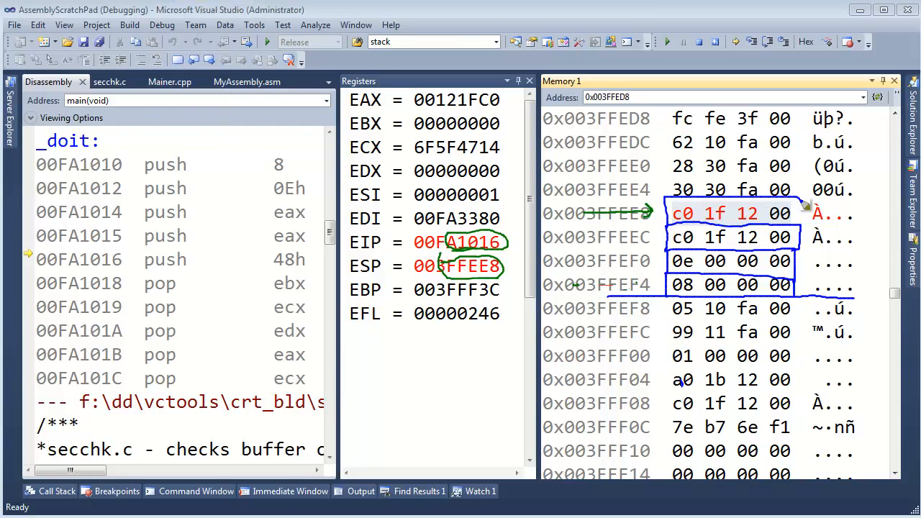
mouse_move(295, 274)
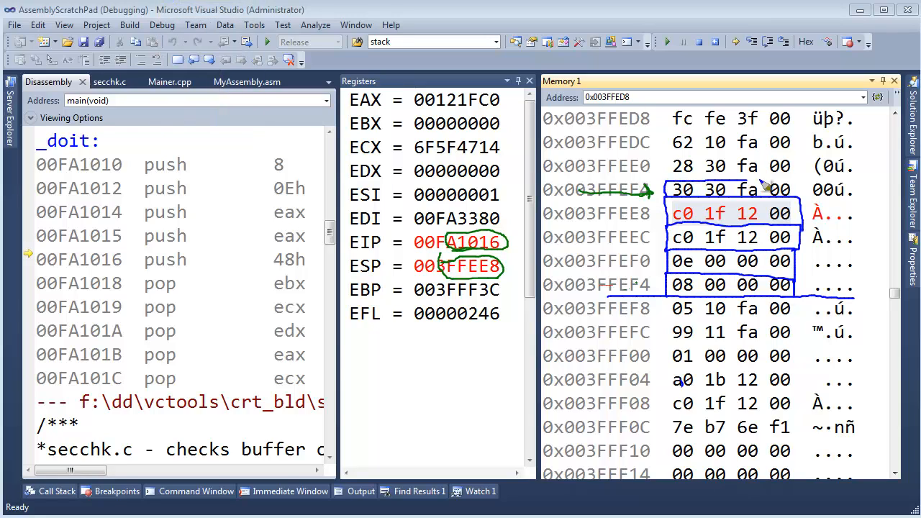
mouse_move(708, 200)
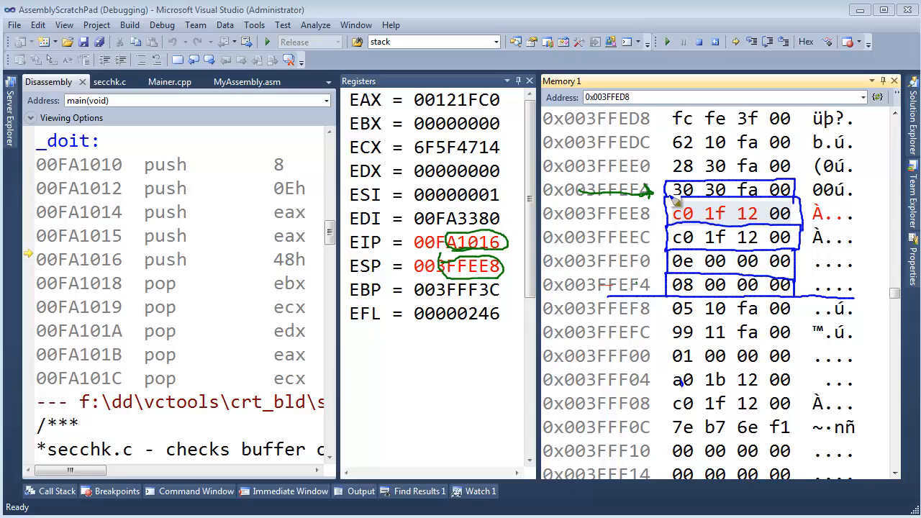
mouse_move(777, 189)
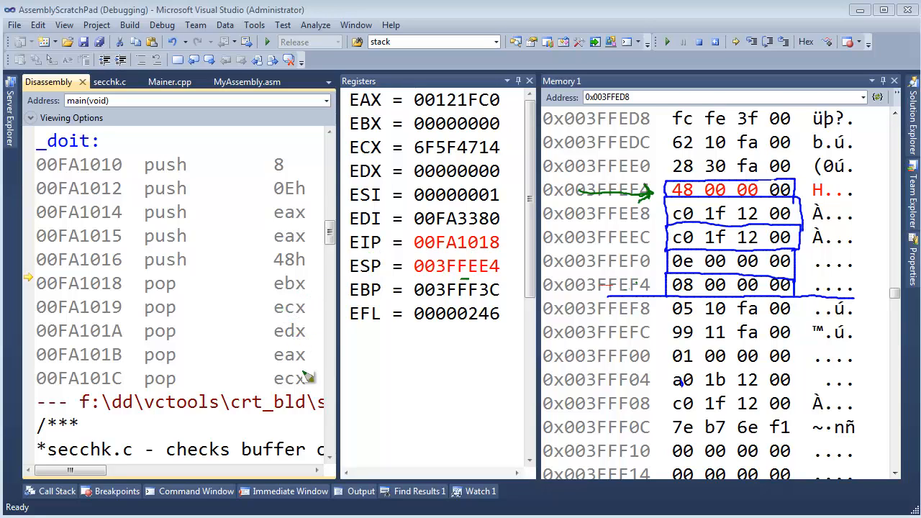
mouse_move(351, 42)
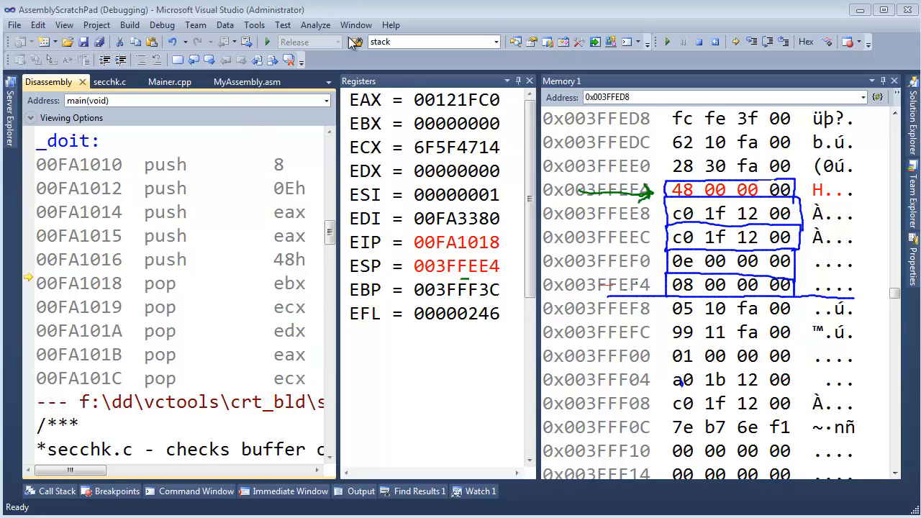
Step: Highlight the EBX value 00000000 before pop ebx runs
double_click(288, 283)
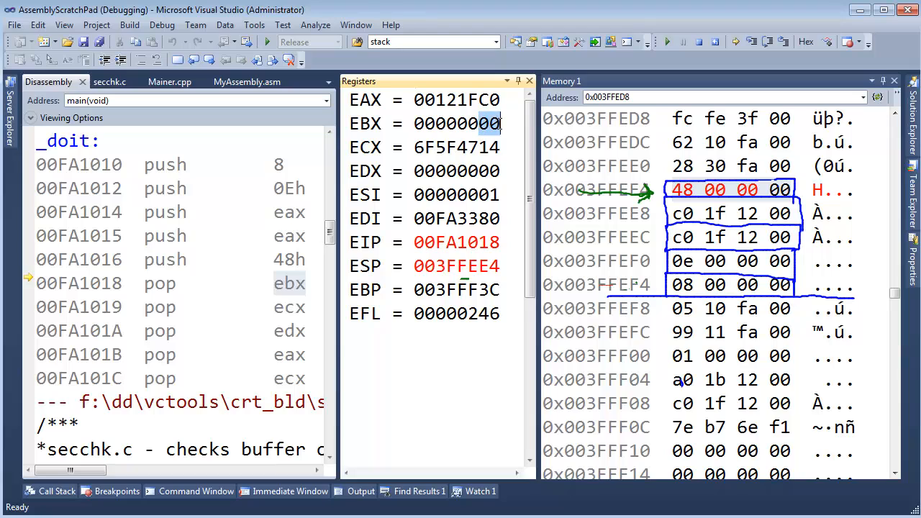
mouse_move(457, 218)
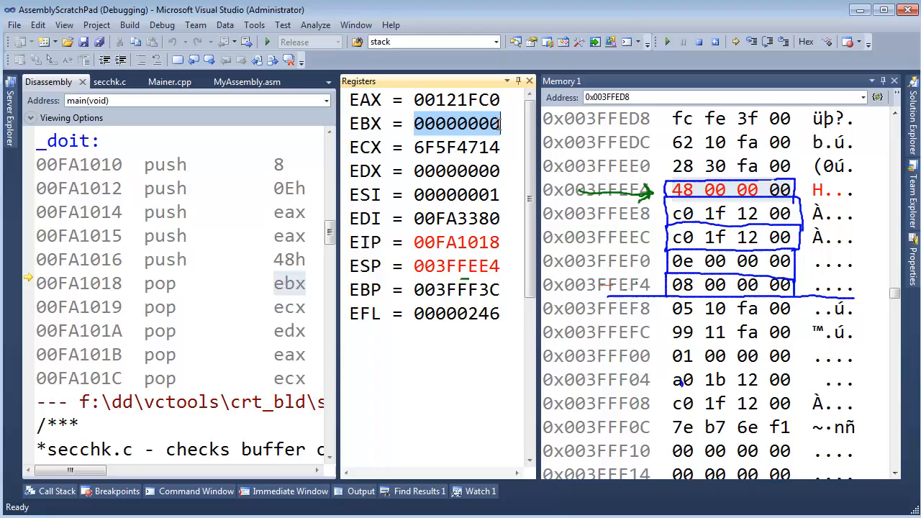
mouse_move(457, 266)
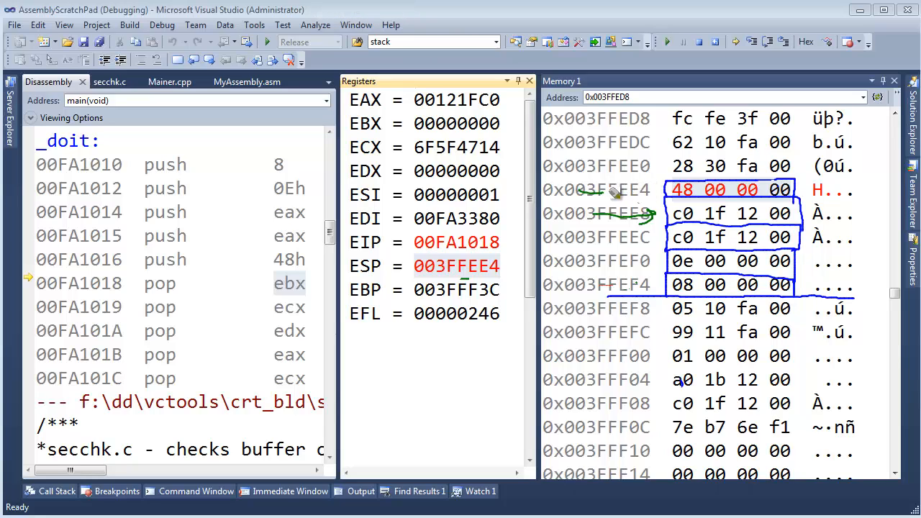
mouse_move(685, 200)
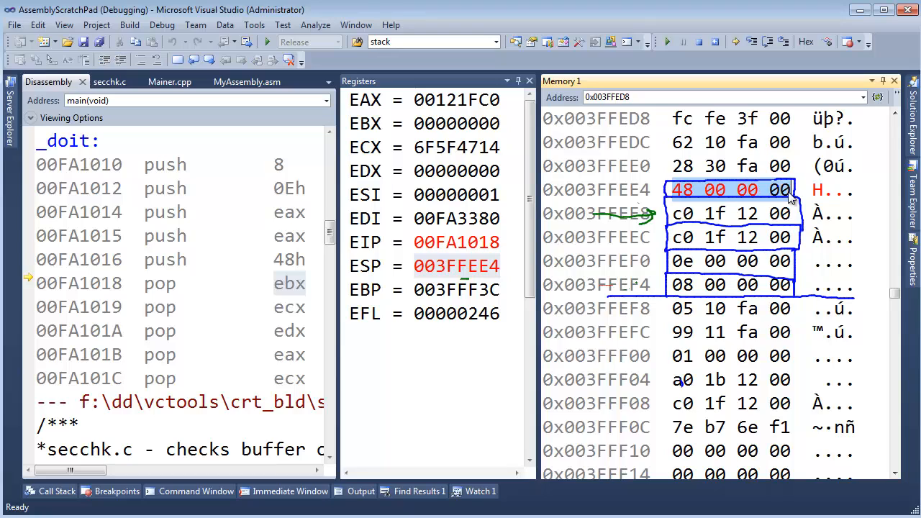
mouse_move(737, 272)
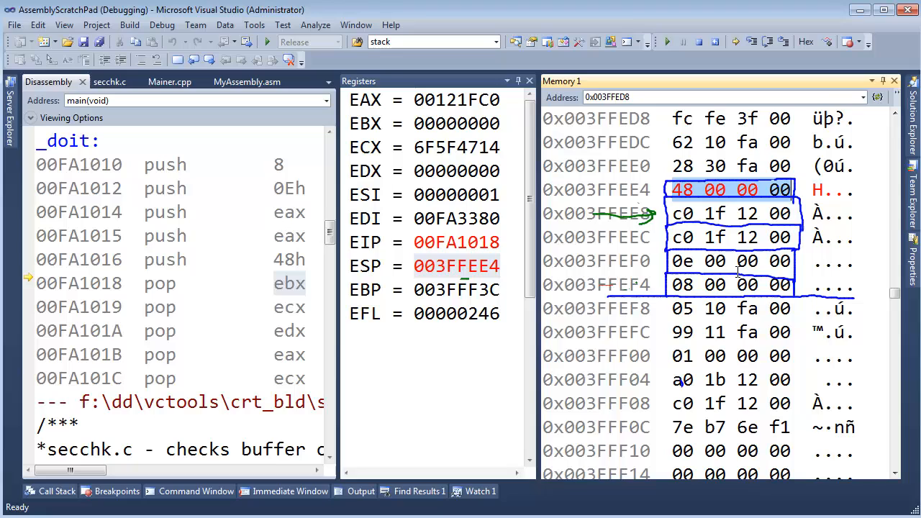
mouse_move(712, 205)
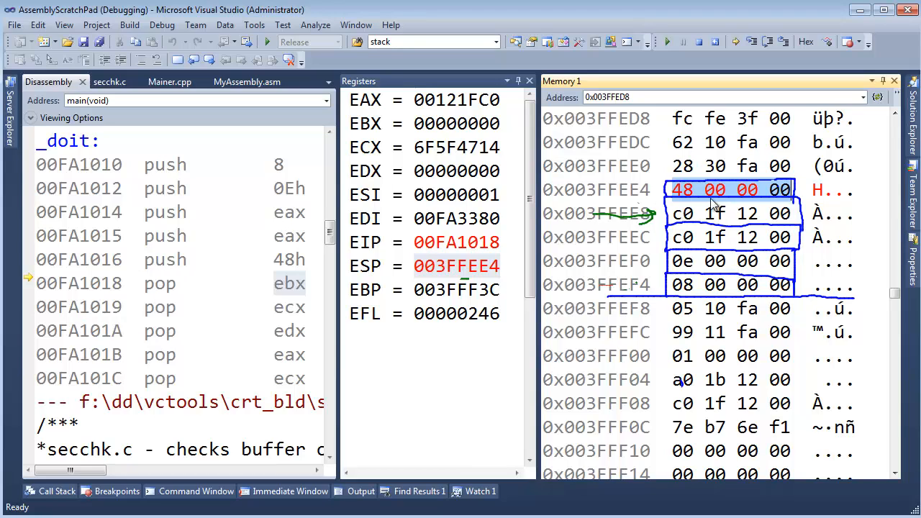
mouse_move(712, 202)
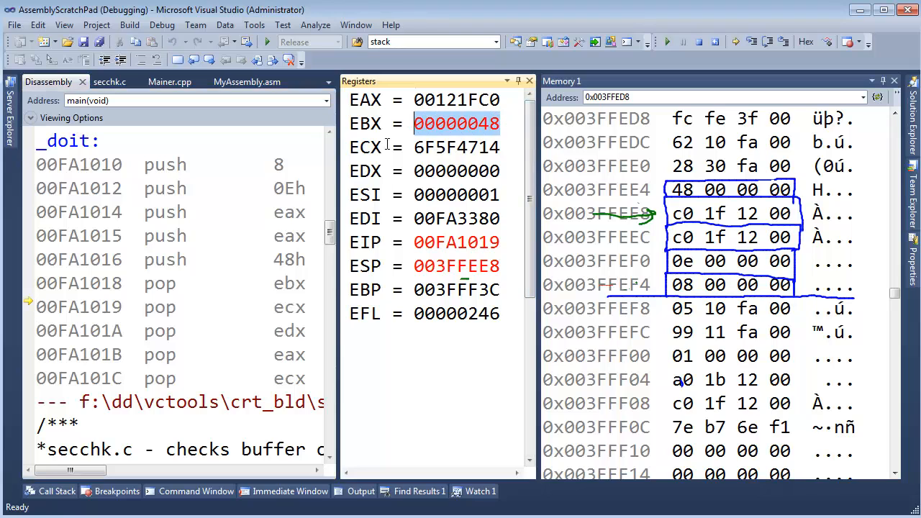
Step: Highlight the new stack pointer value in the Registers window
double_click(289, 283)
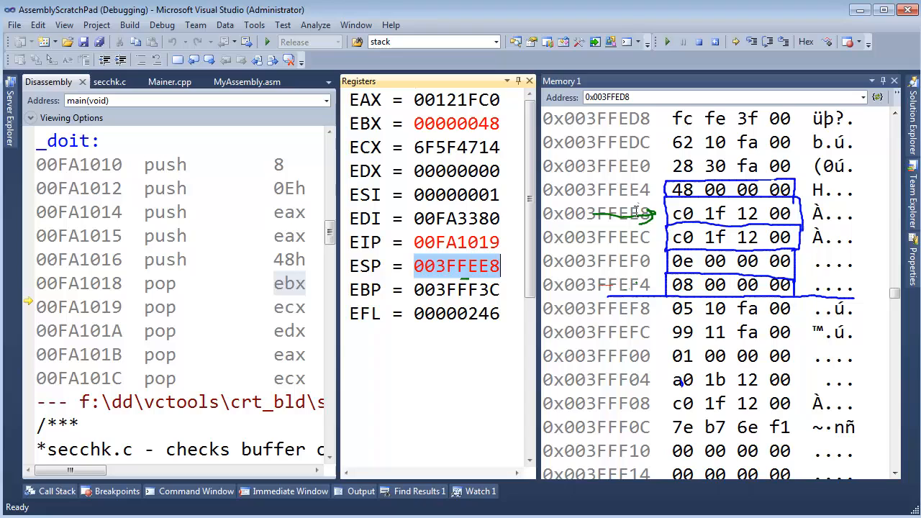
mouse_move(629, 214)
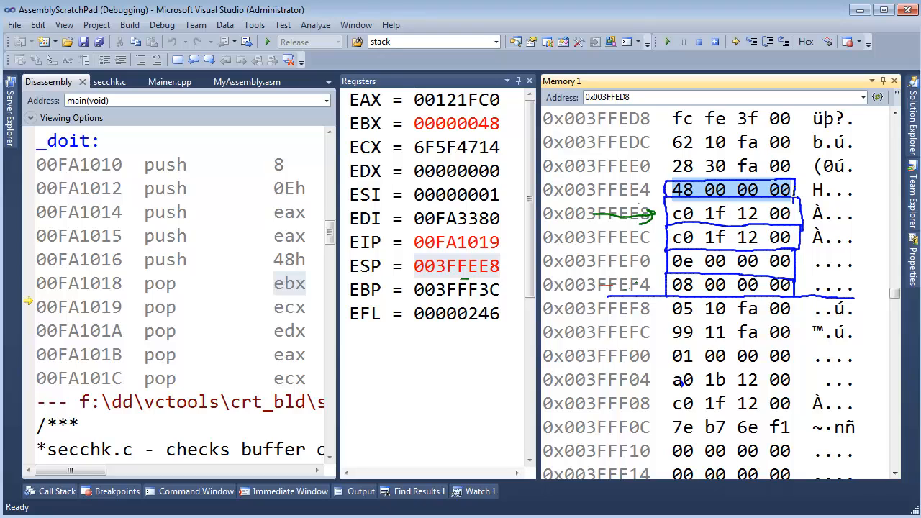
mouse_move(794, 191)
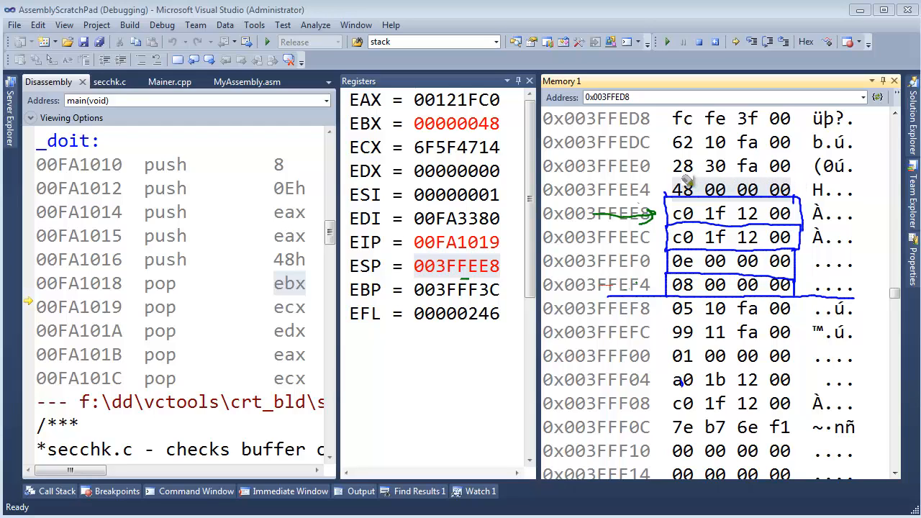
mouse_move(795, 187)
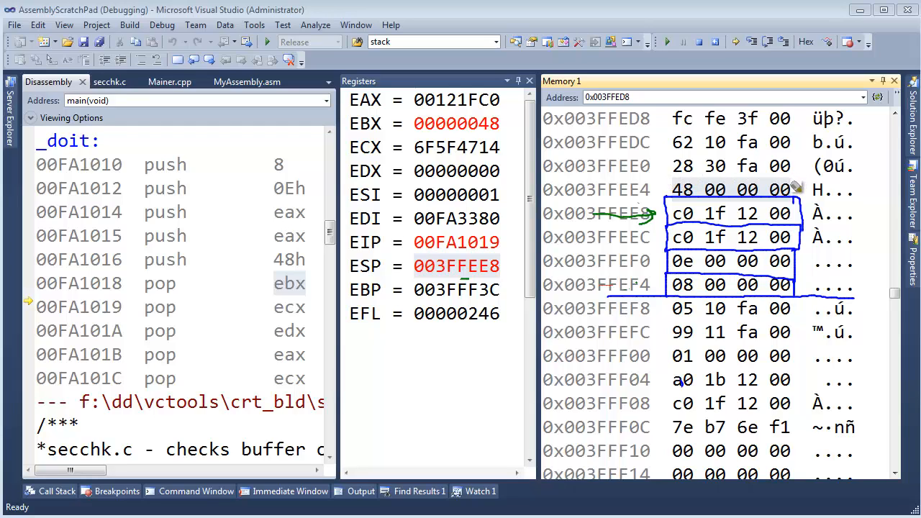
mouse_move(748, 202)
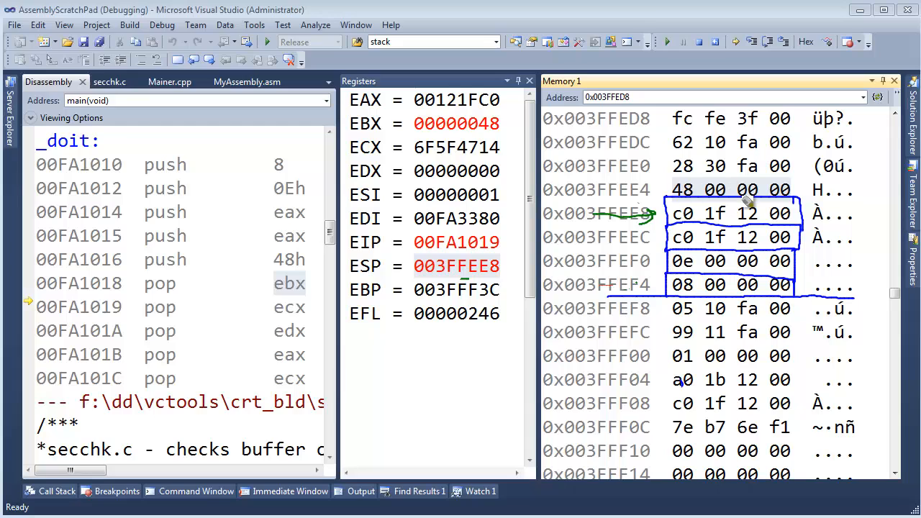
mouse_move(745, 200)
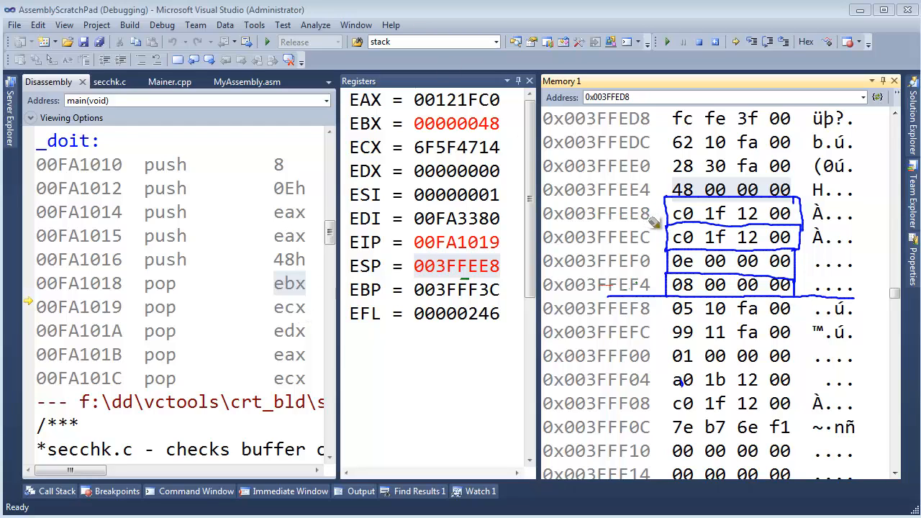
mouse_move(659, 226)
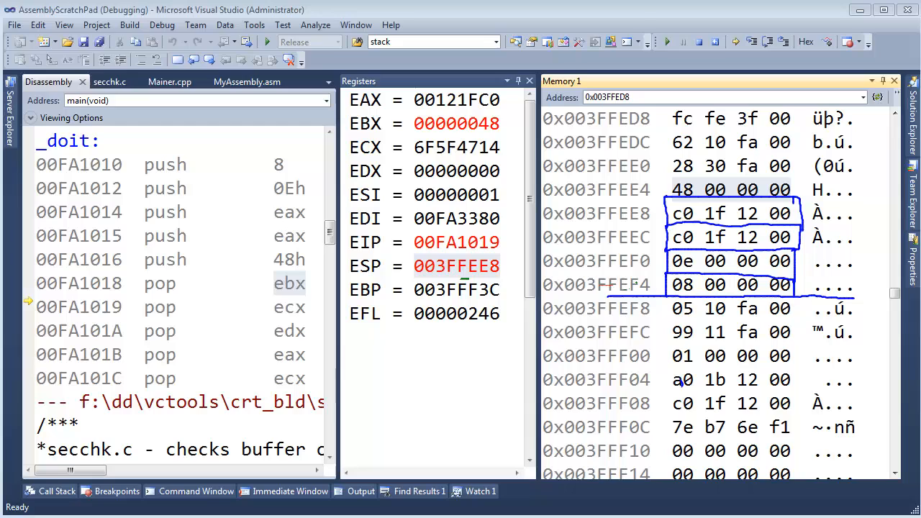
mouse_move(666, 241)
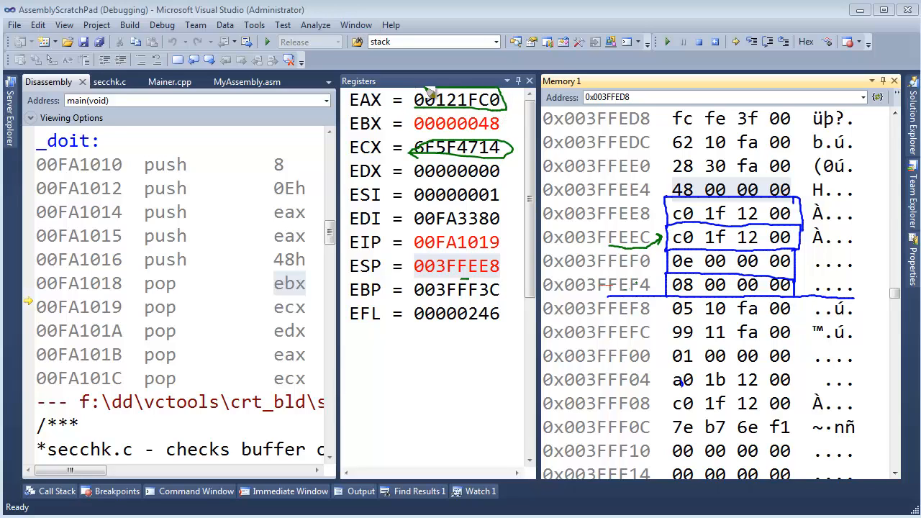
mouse_move(456, 219)
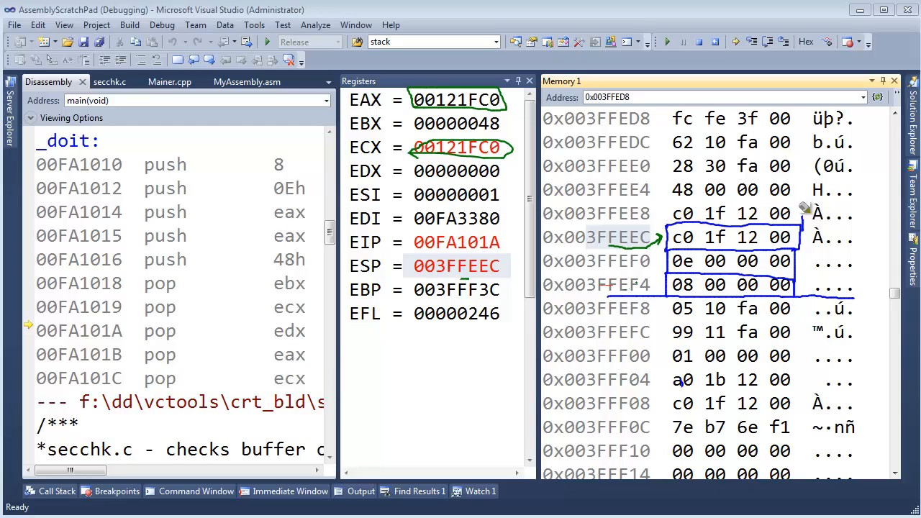
mouse_move(173, 352)
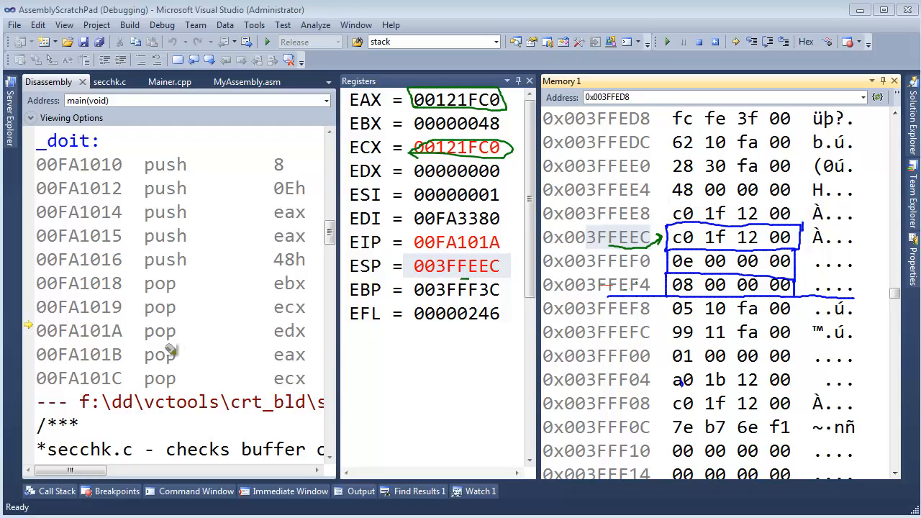
mouse_move(176, 353)
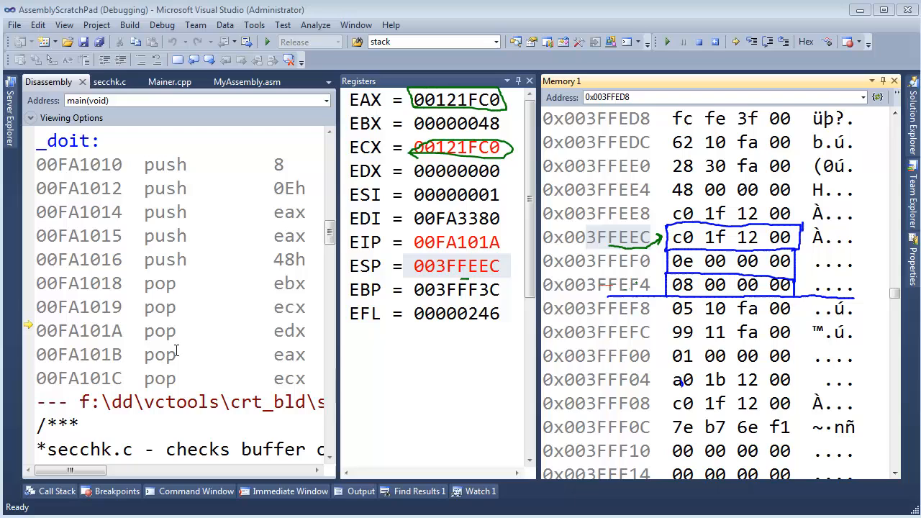
mouse_move(225, 348)
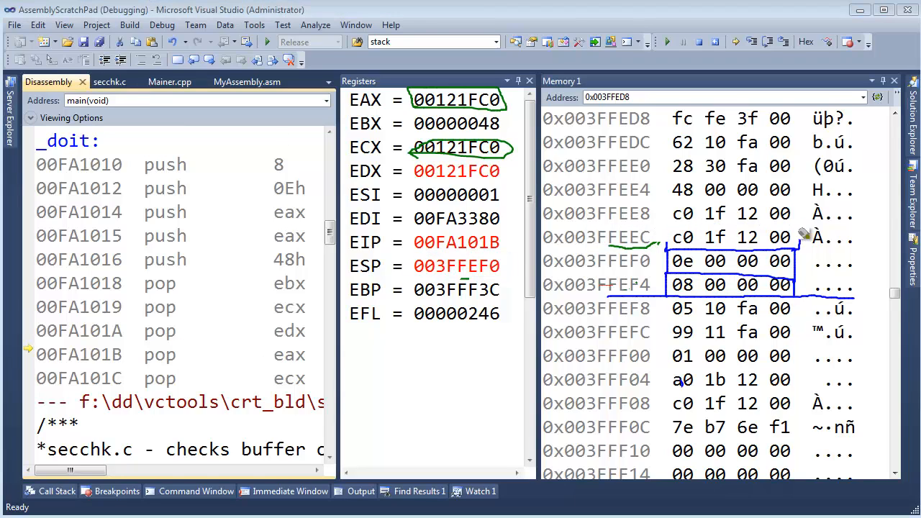
mouse_move(331, 295)
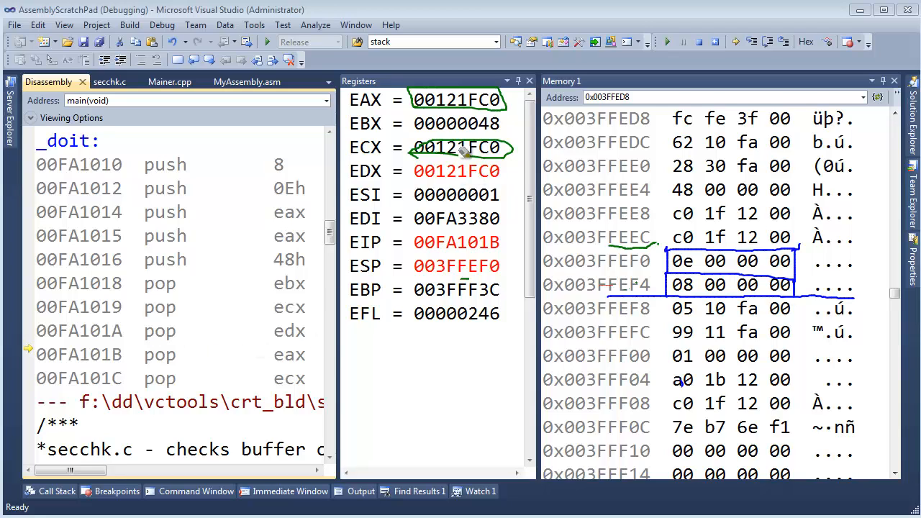
mouse_move(288, 364)
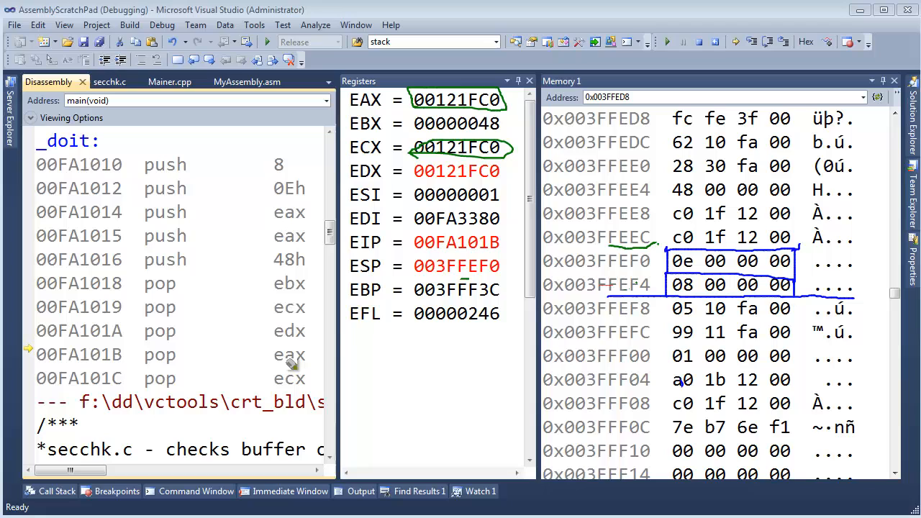
mouse_move(691, 269)
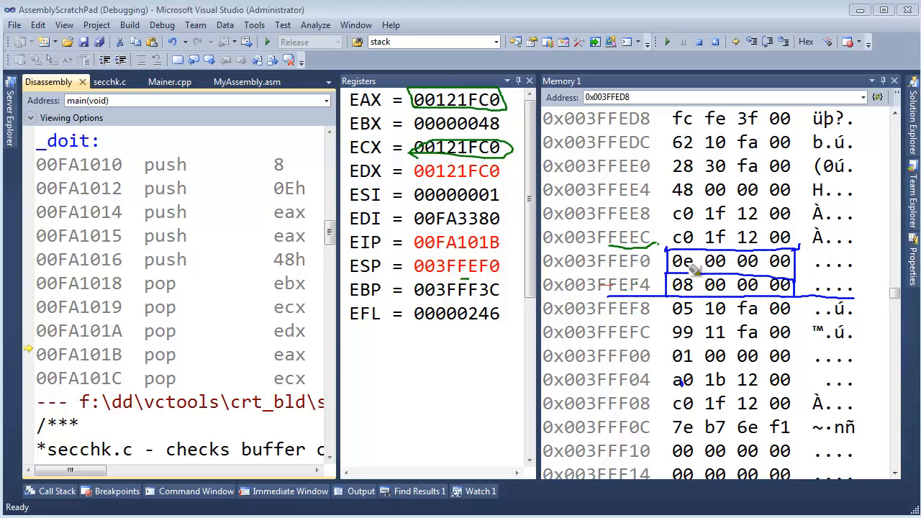
mouse_move(482, 100)
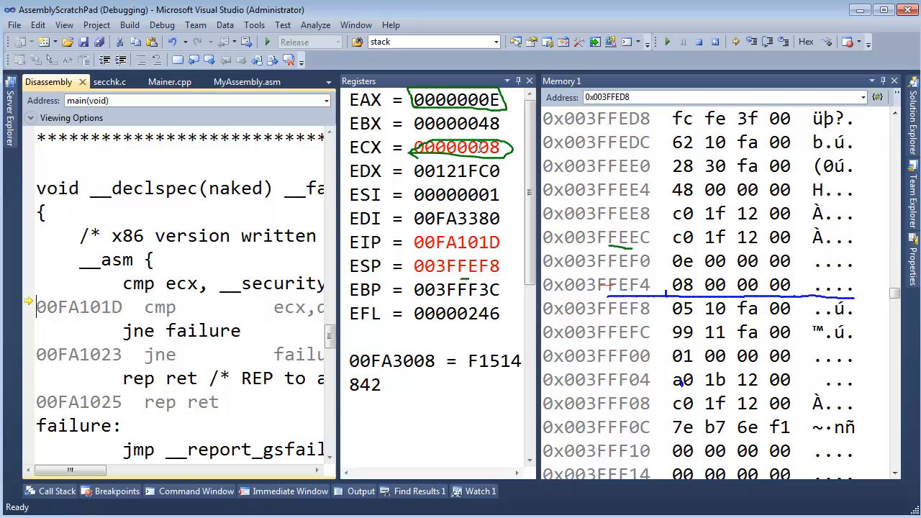
mouse_move(133, 221)
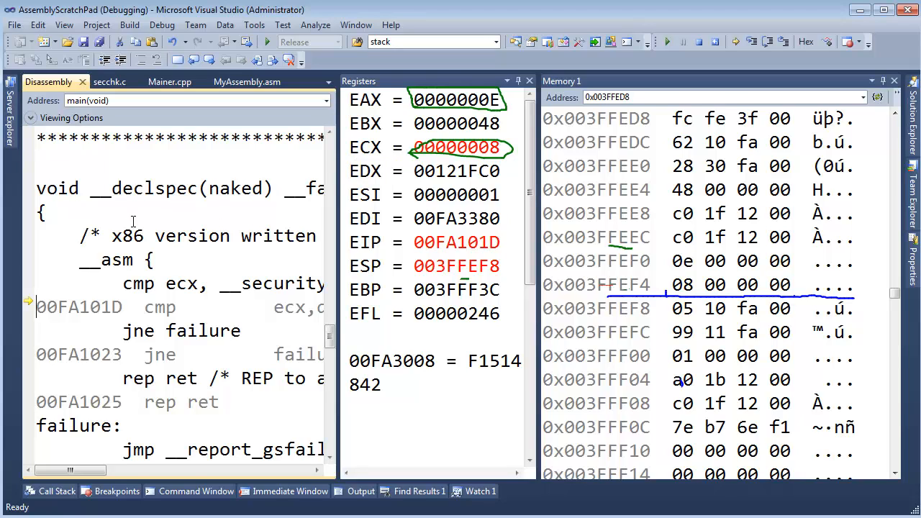
mouse_move(151, 221)
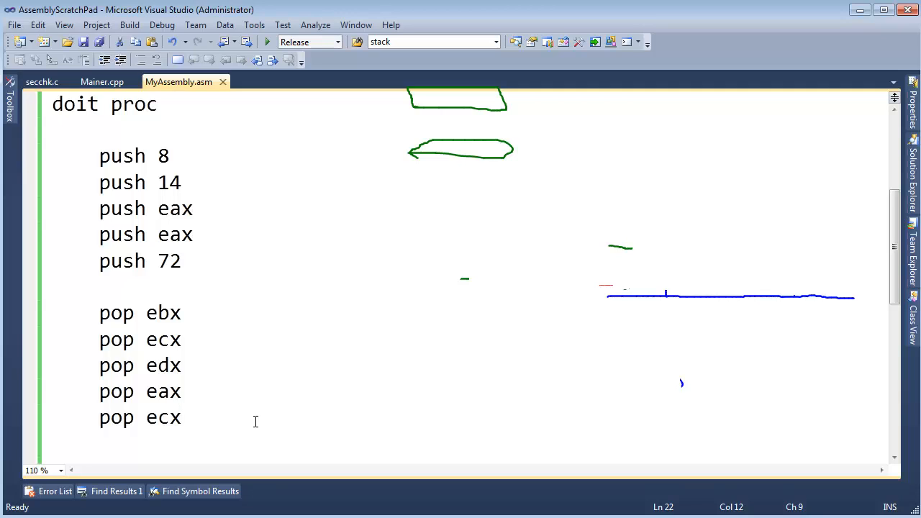
left_click(183, 417)
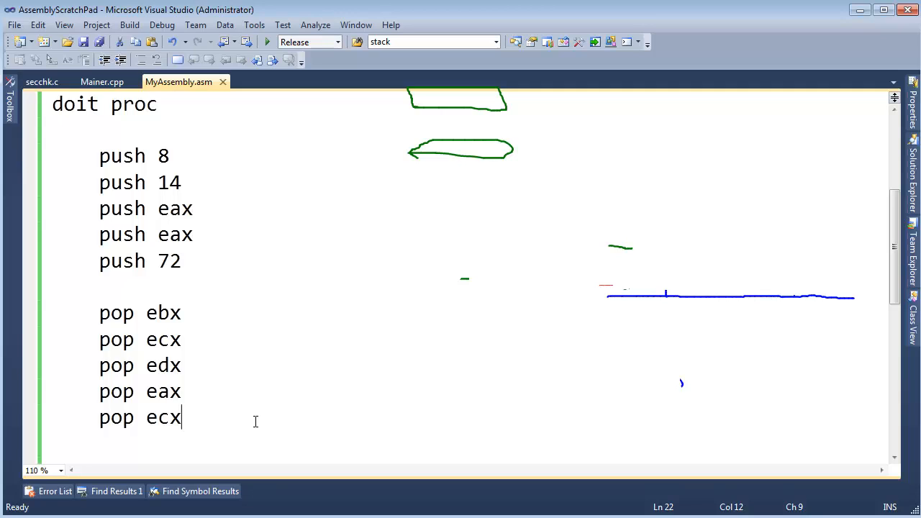
mouse_move(426, 380)
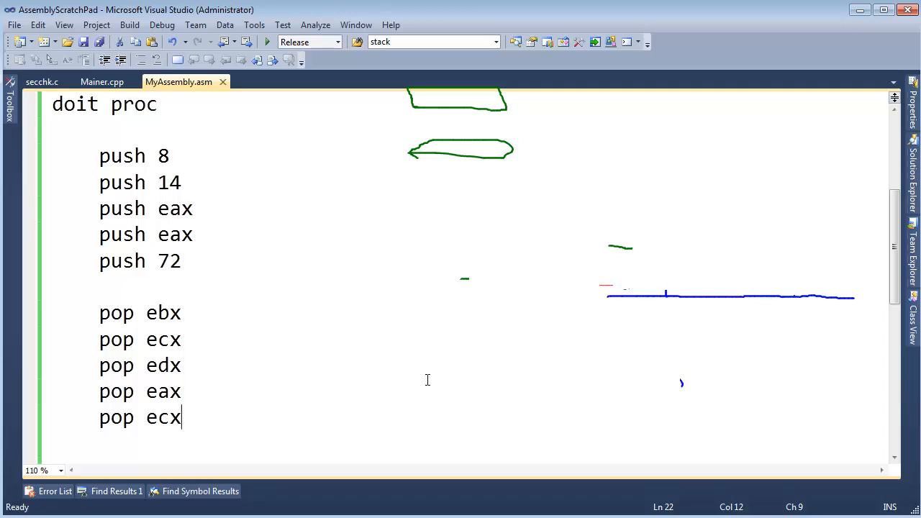